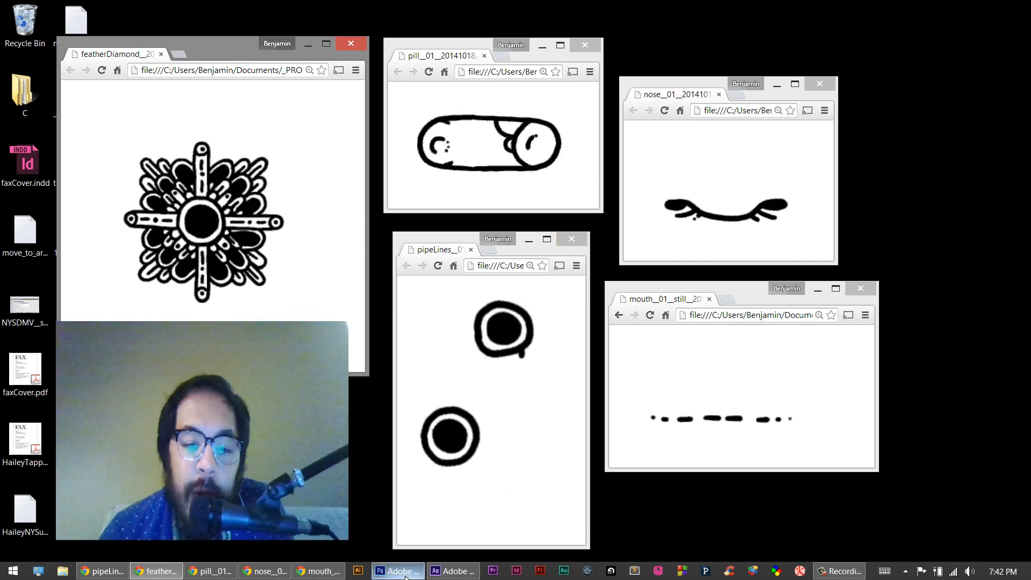
Step: Switch from the desktop of example animations over to Photoshop
left_click(396, 570)
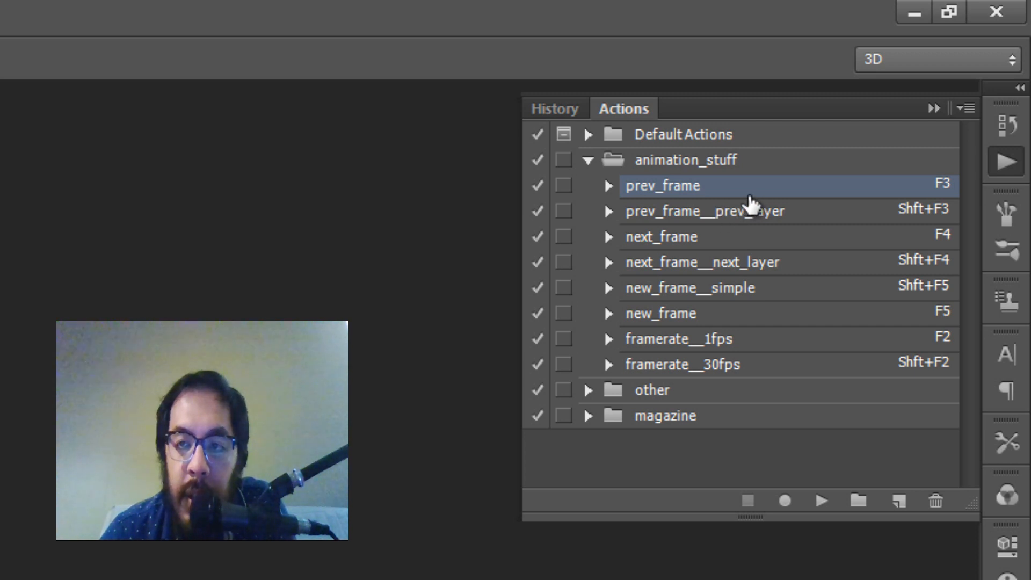
mouse_move(756, 204)
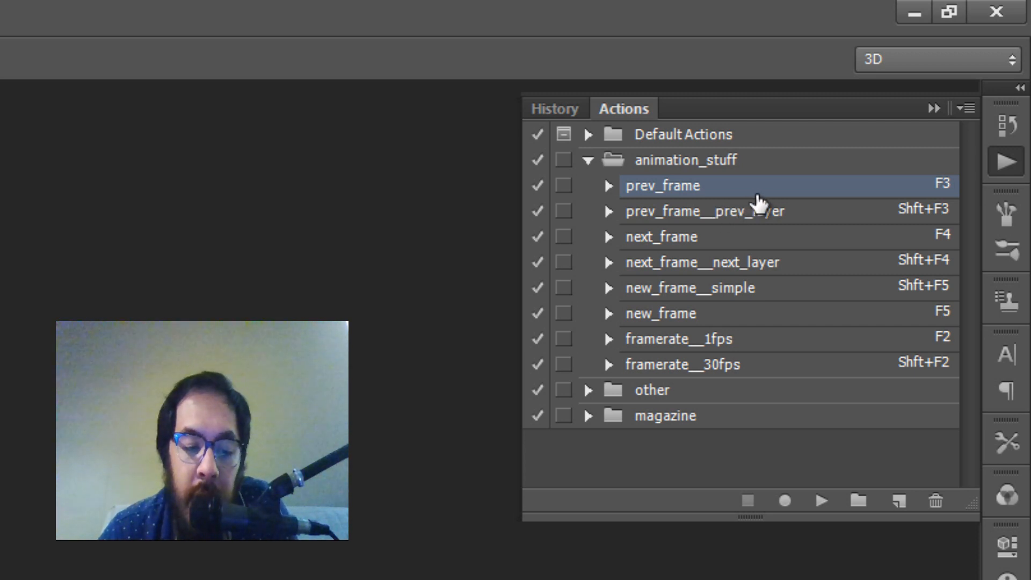
mouse_move(760, 201)
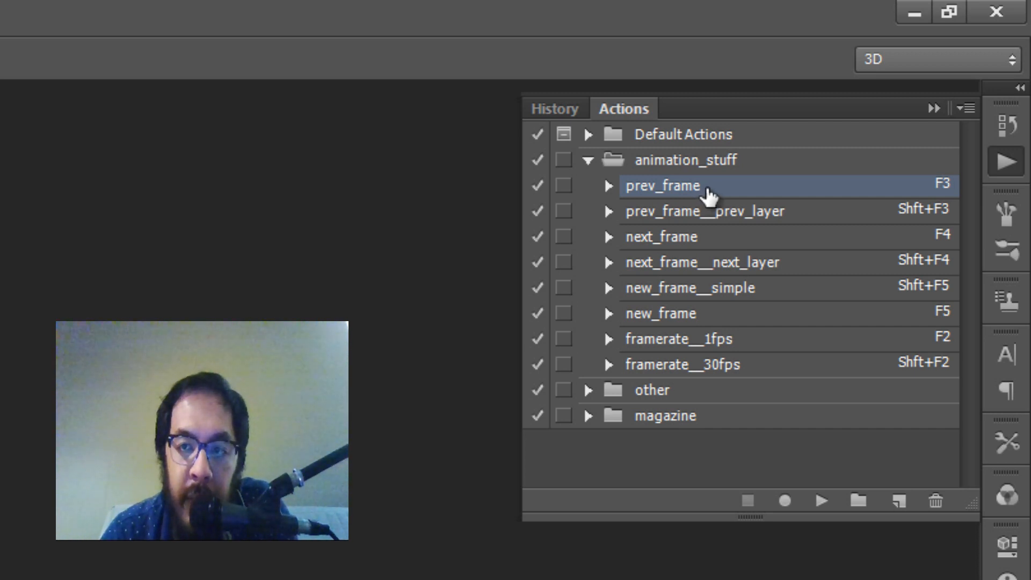
left_click(662, 236)
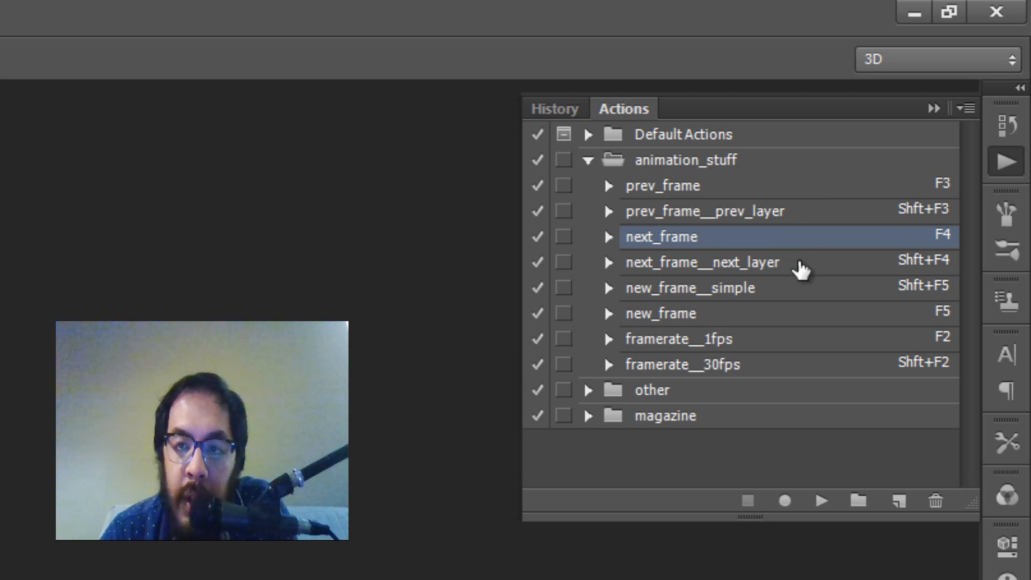
left_click(702, 262)
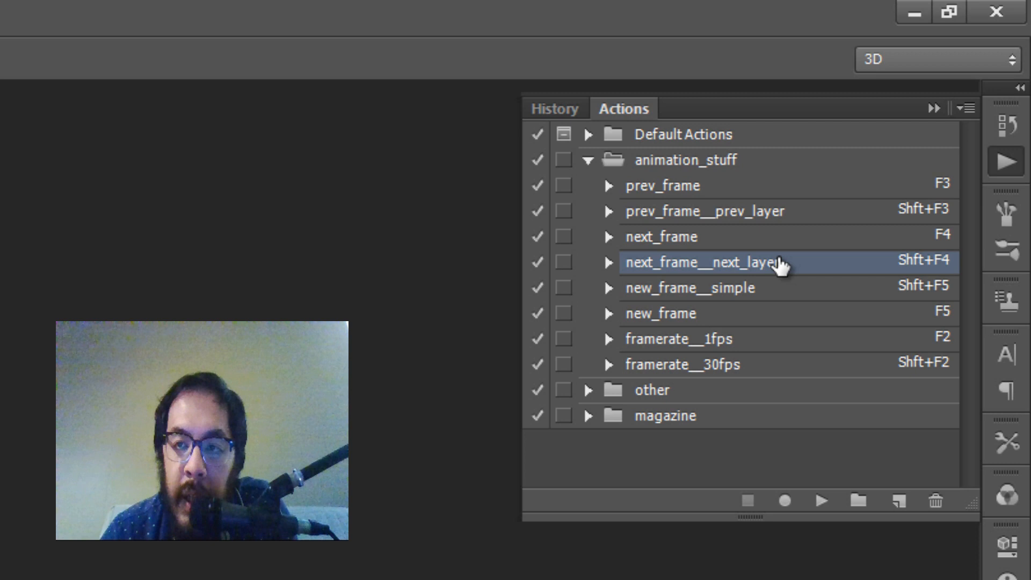
left_click(690, 288)
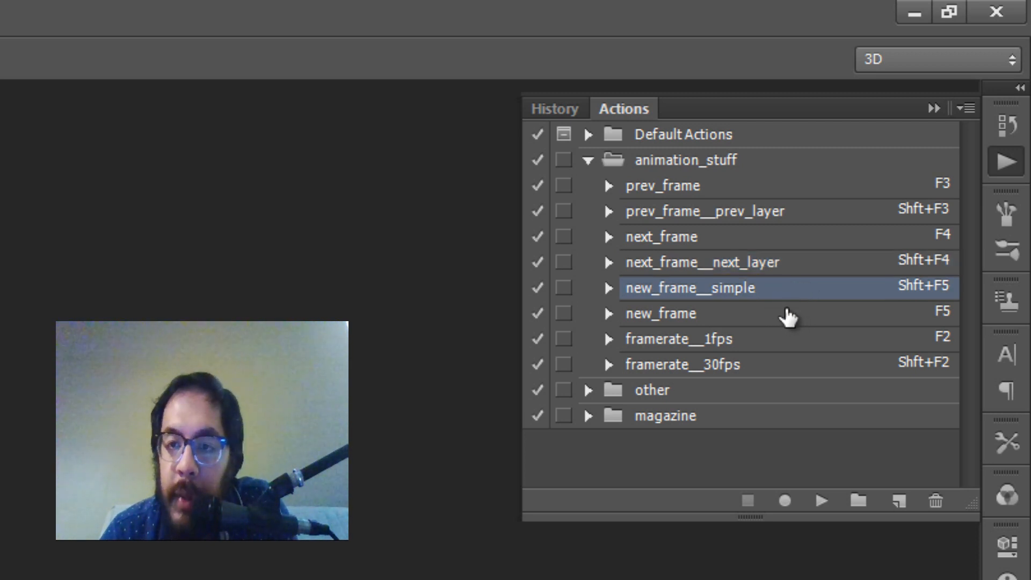
mouse_move(779, 313)
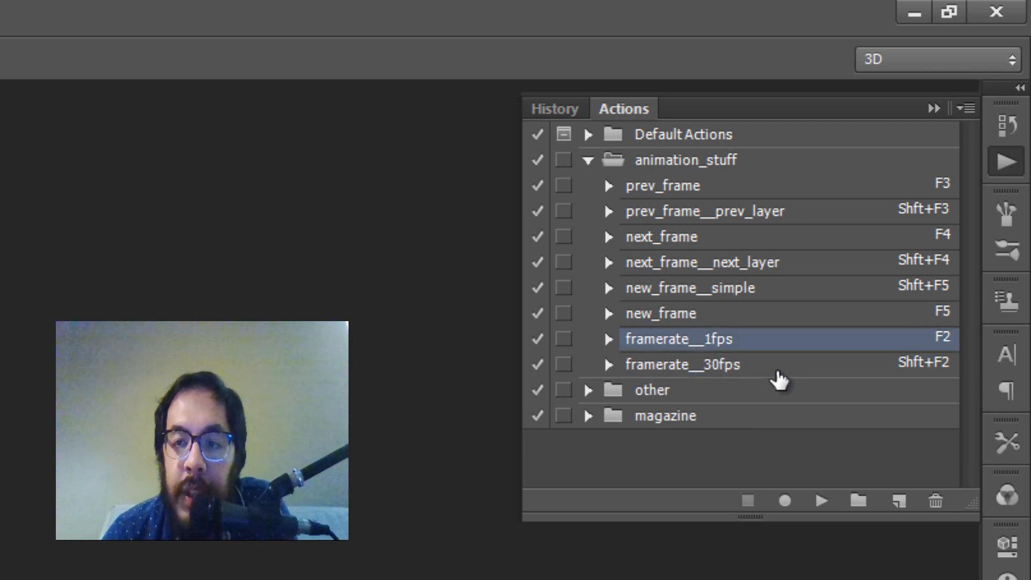
left_click(682, 364)
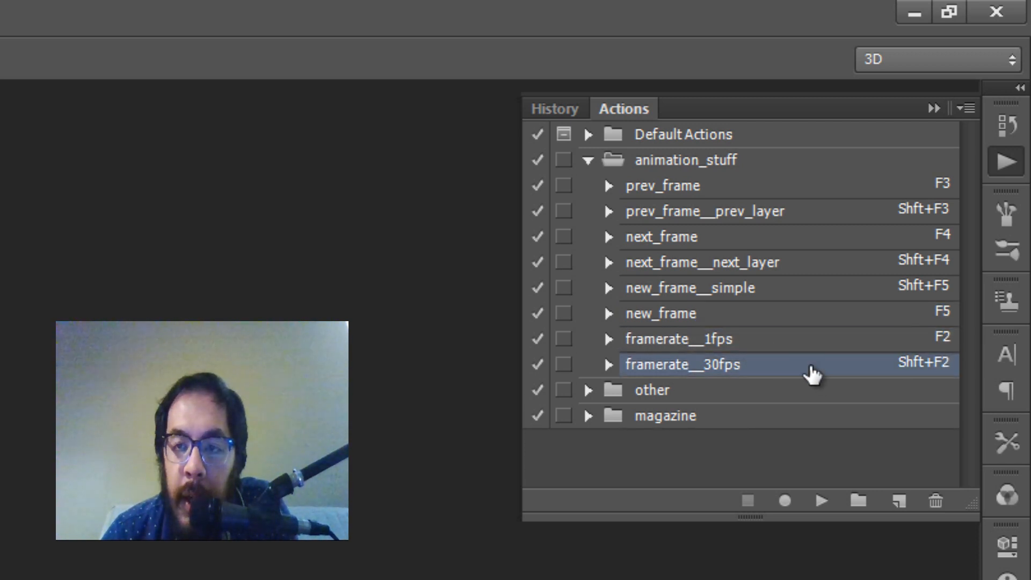
mouse_move(760, 366)
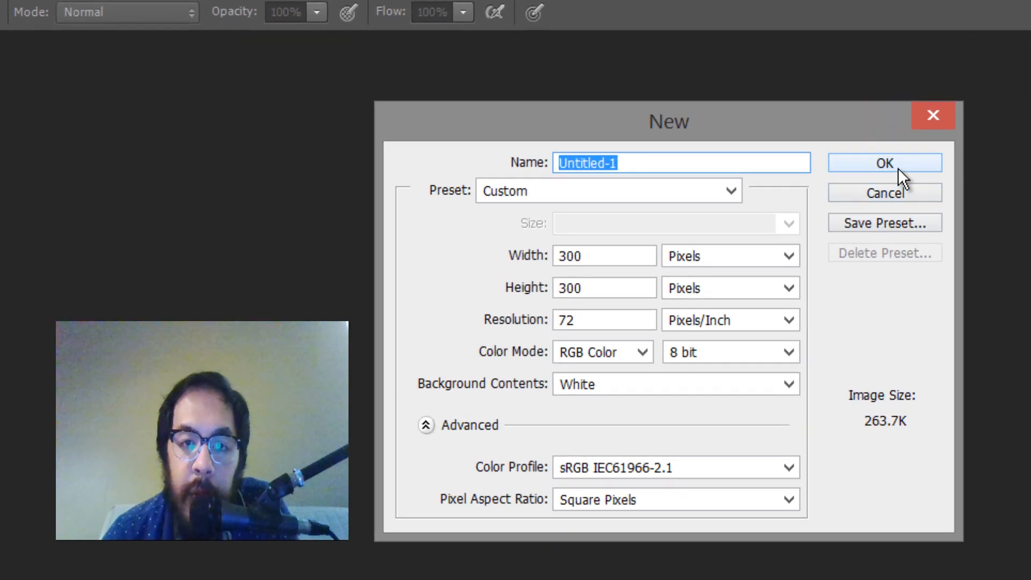
Step: Confirm the new 300 by 300 pixel white-background document
left_click(884, 162)
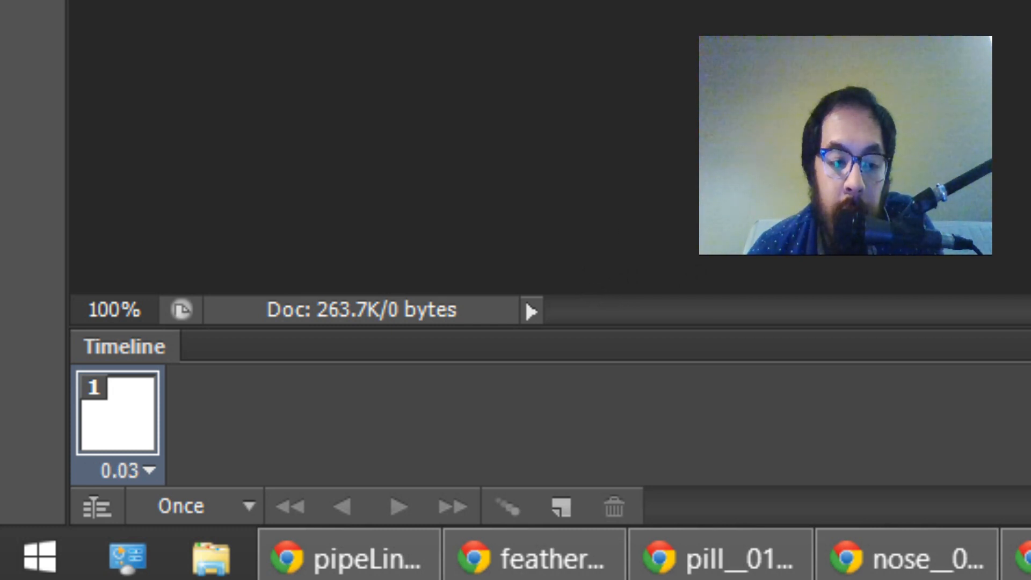
mouse_move(177, 356)
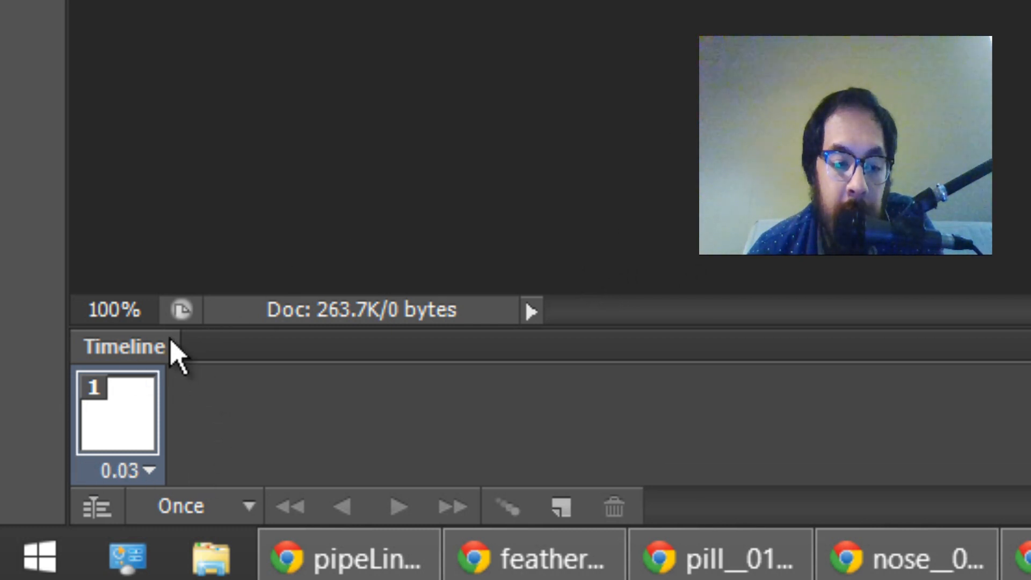
mouse_move(260, 424)
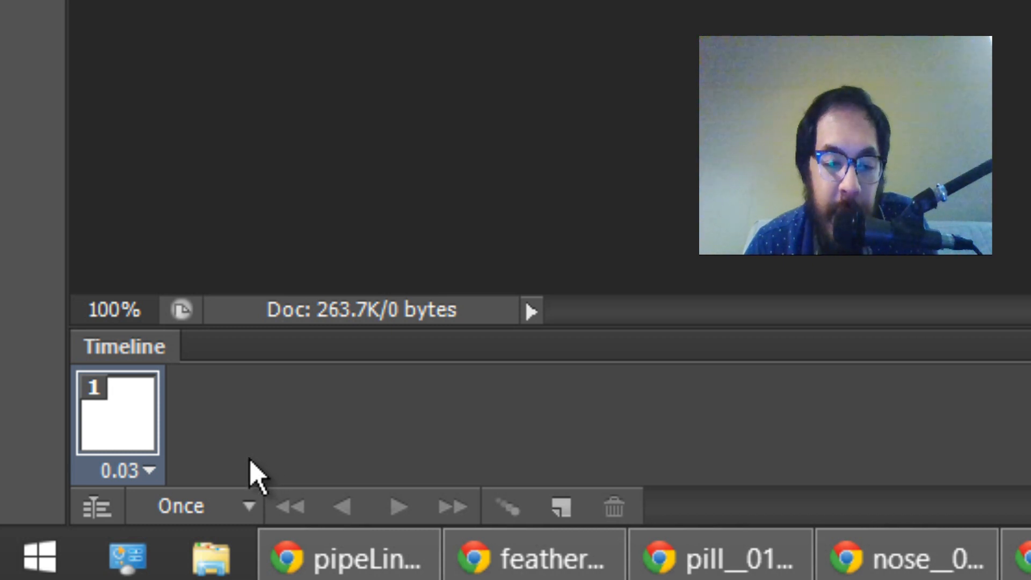
mouse_move(236, 480)
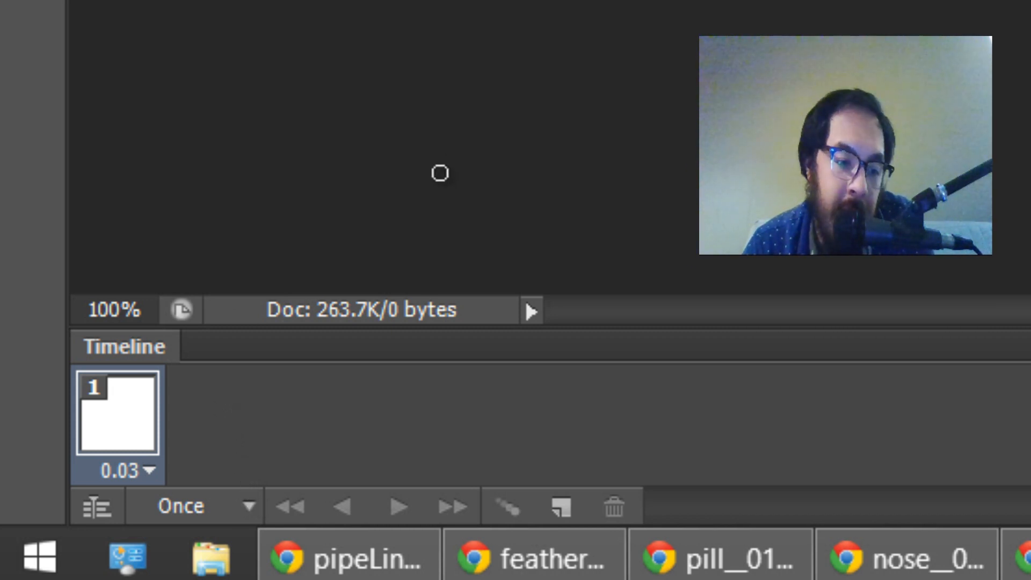
Step: Set the timeline looping option to Forever
left_click(192, 505)
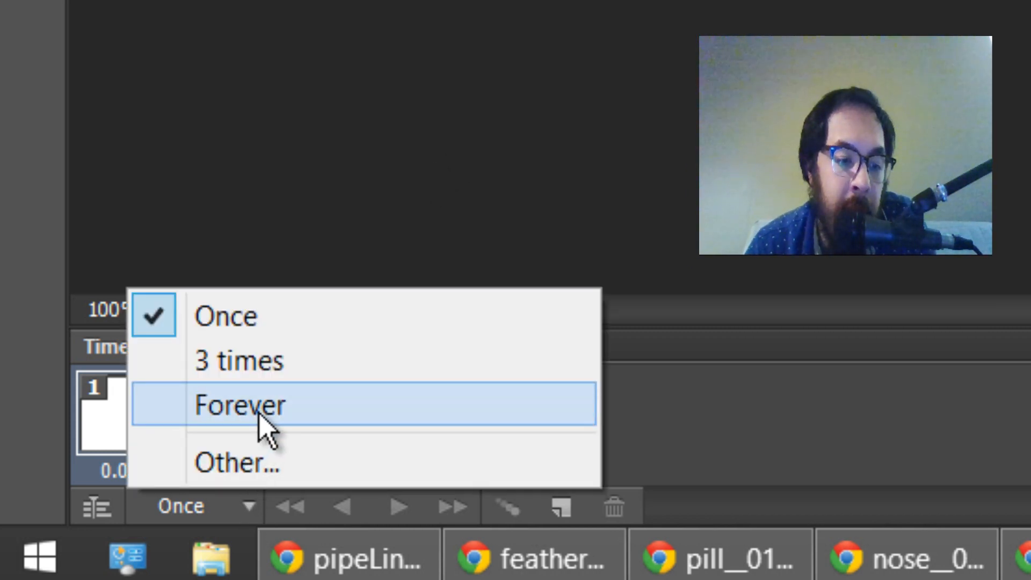
left_click(240, 405)
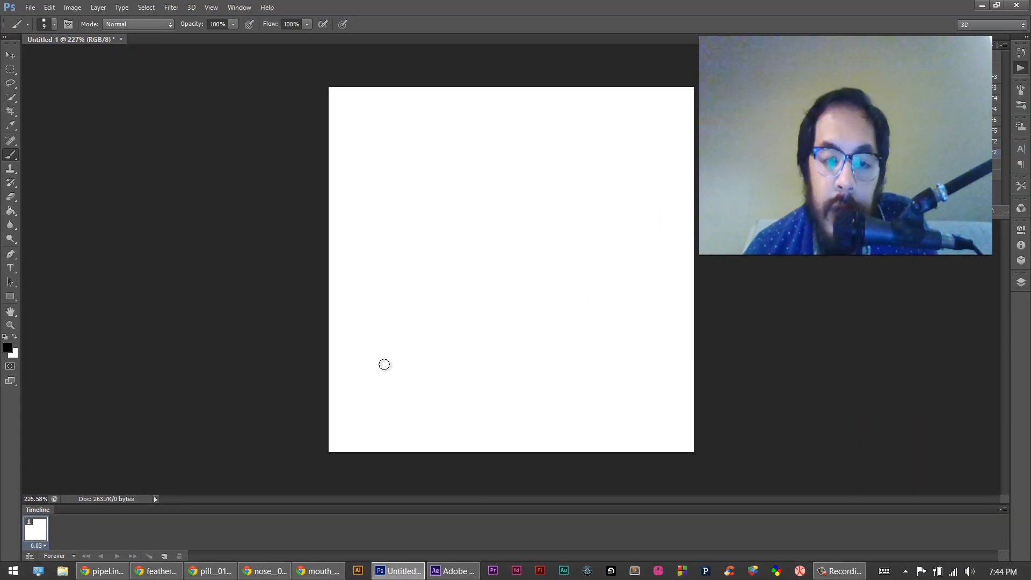
Step: Brush a short first mark in the lower left of the canvas
left_click_drag(384, 364, 387, 388)
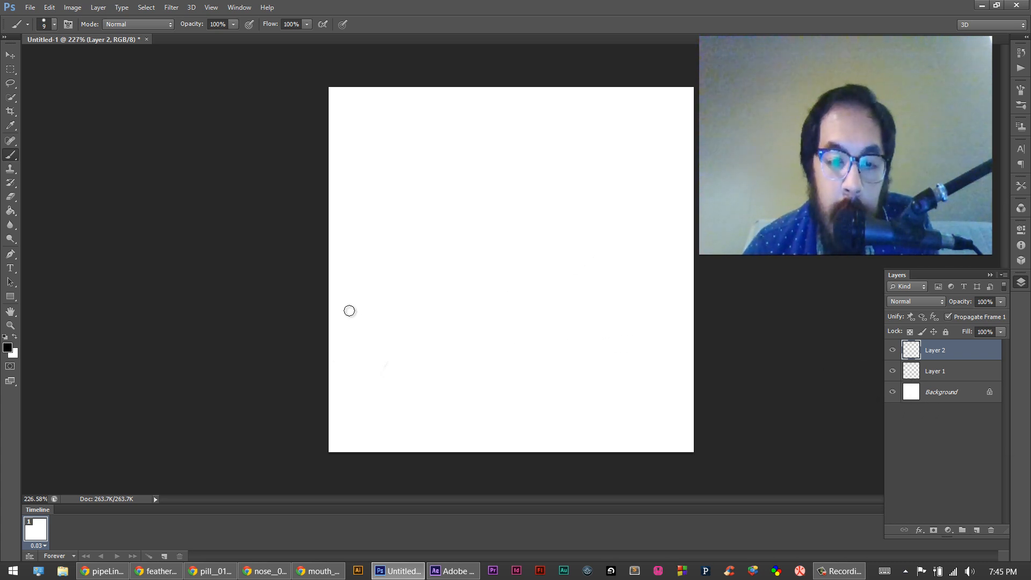
Step: Brush successive frames of the line rising and arcing over to the right
left_click_drag(349, 310, 385, 393)
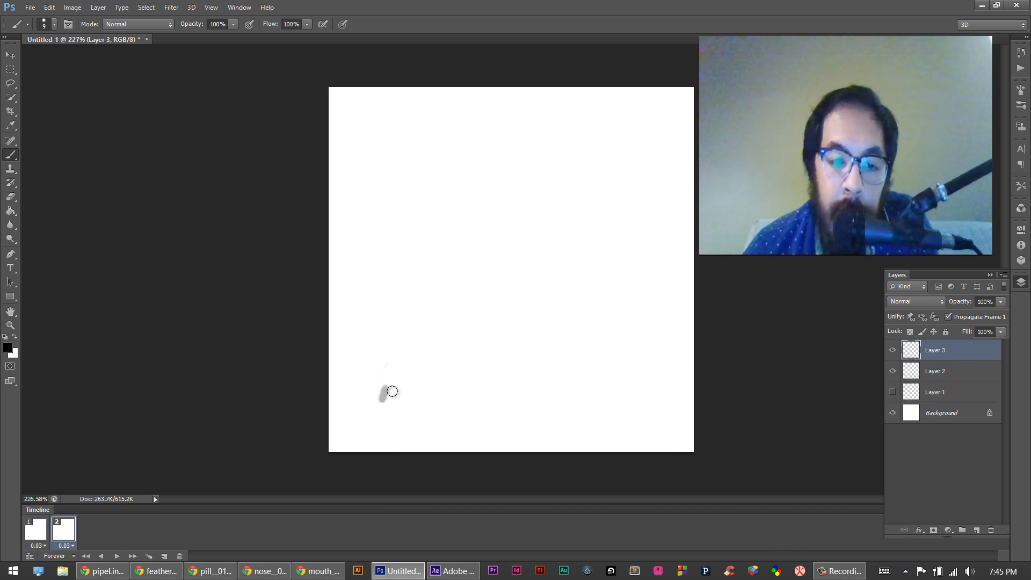
left_click_drag(385, 399, 393, 368)
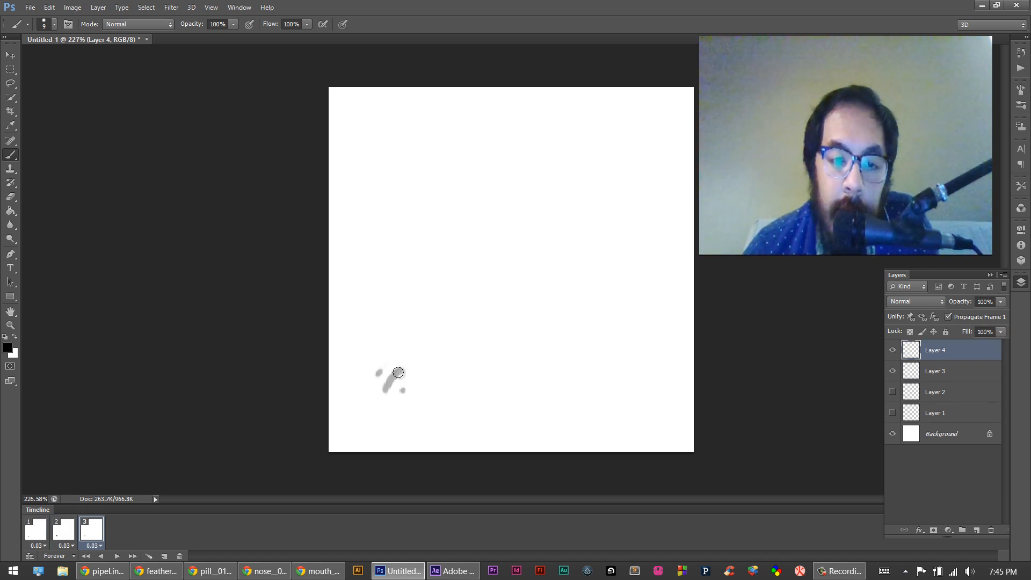
left_click_drag(394, 388, 418, 331)
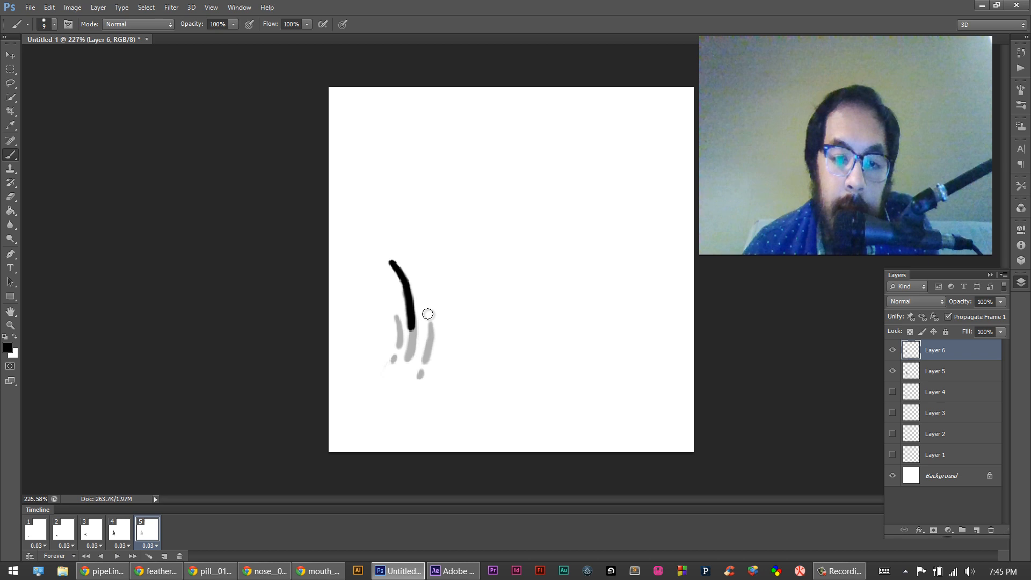
left_click_drag(428, 313, 428, 345)
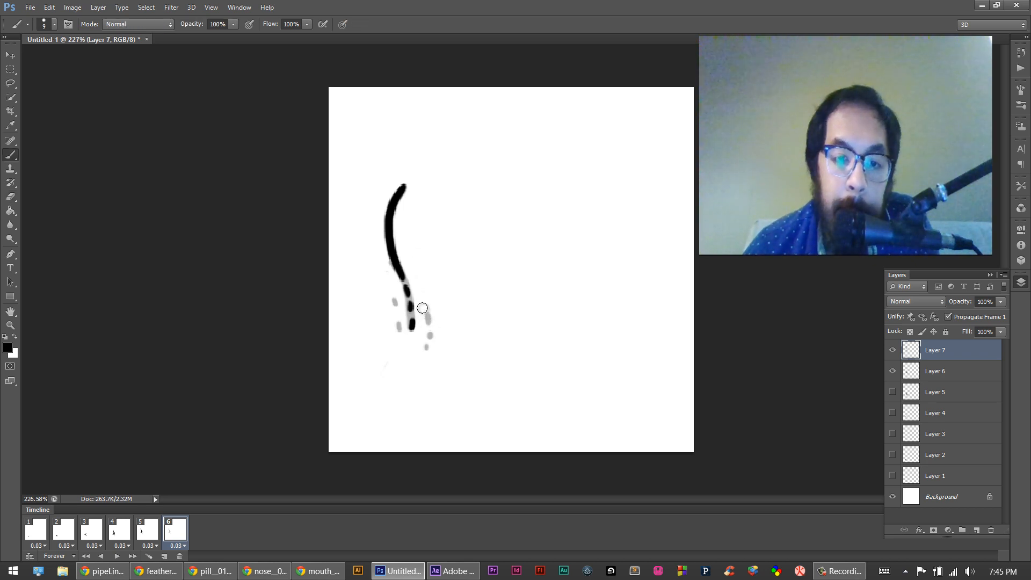
left_click(935, 371)
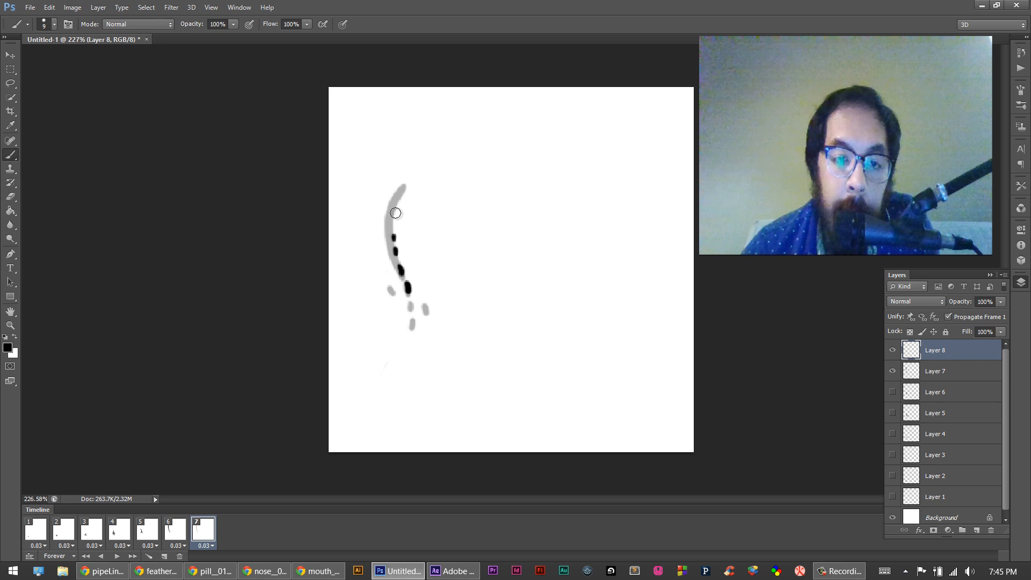
left_click_drag(396, 212, 487, 156)
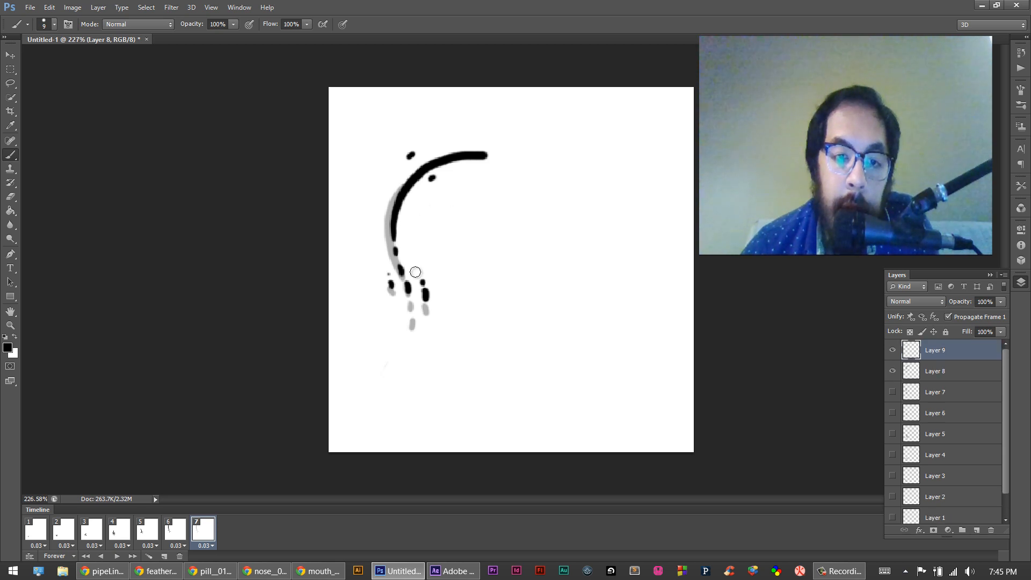
Step: Paint the bold arc with its right side and inner dashes, then a frame of dashed strokes
left_click(230, 529)
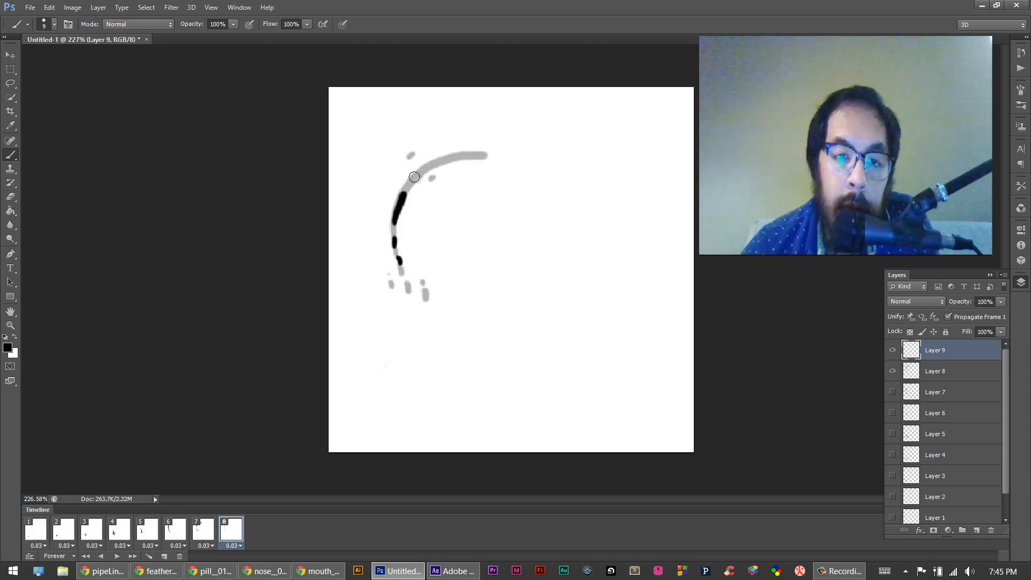
left_click_drag(412, 174, 533, 169)
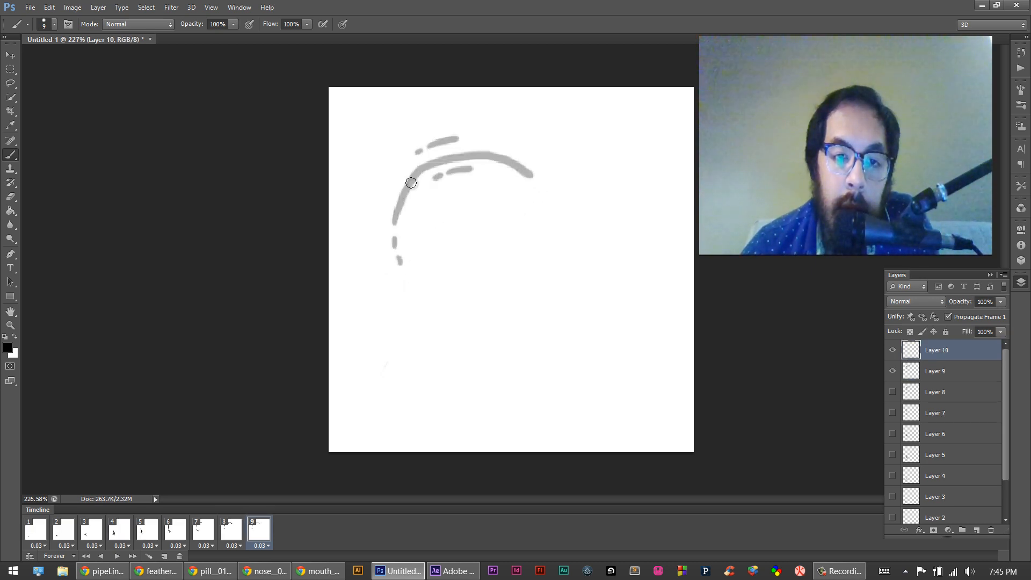
left_click_drag(412, 182, 532, 179)
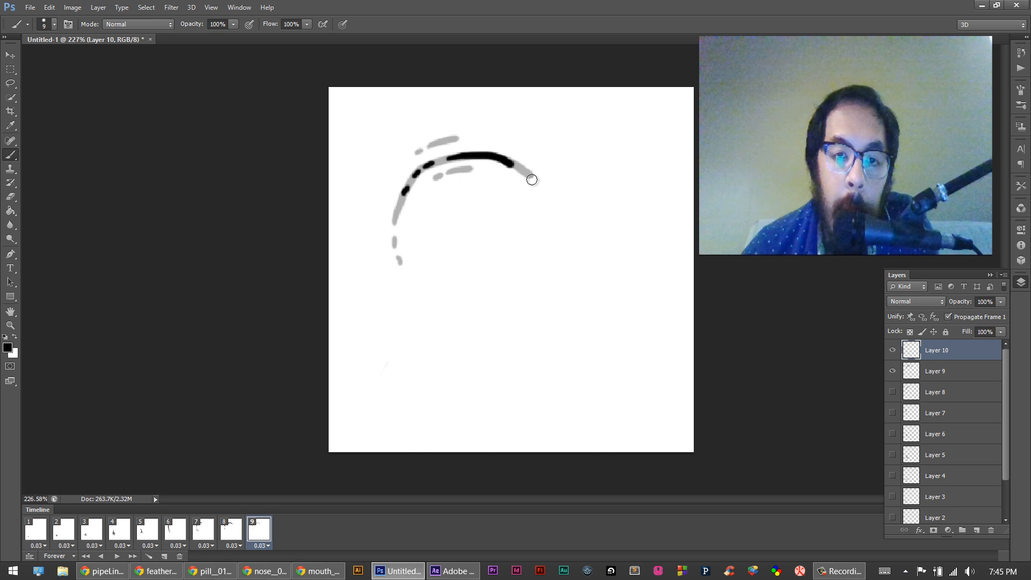
left_click_drag(526, 164, 549, 257)
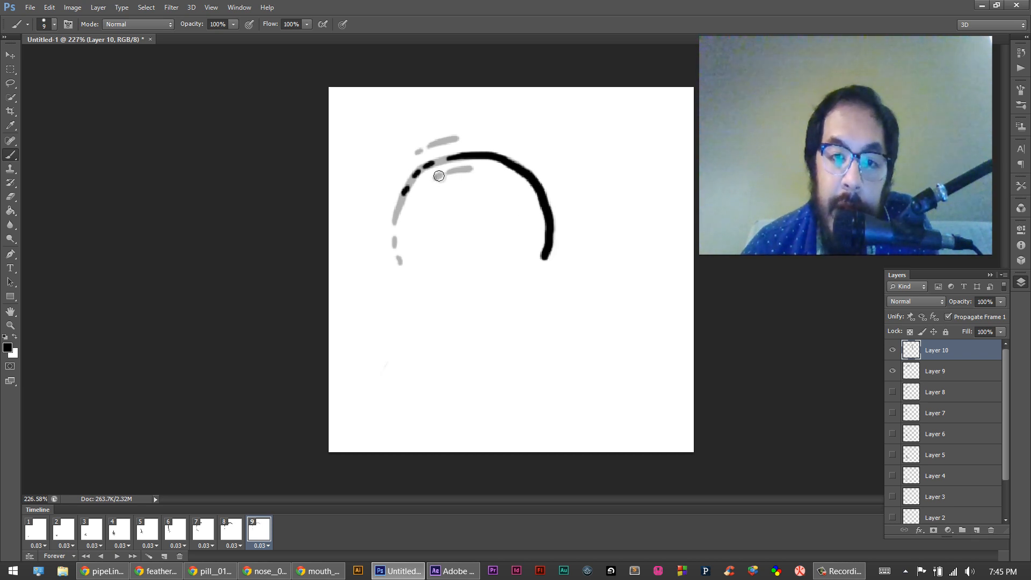
left_click_drag(439, 175, 518, 192)
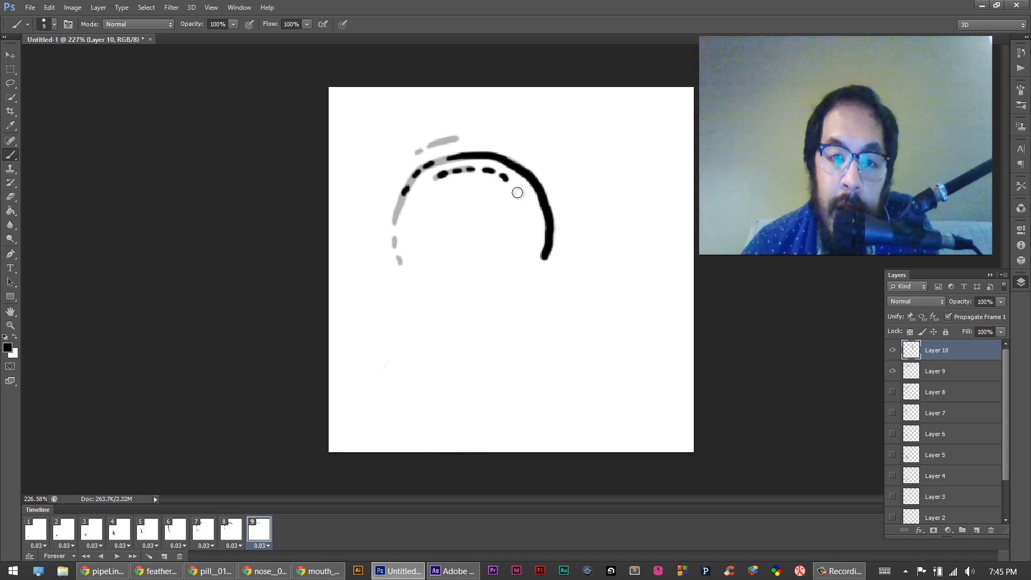
left_click_drag(517, 192, 473, 136)
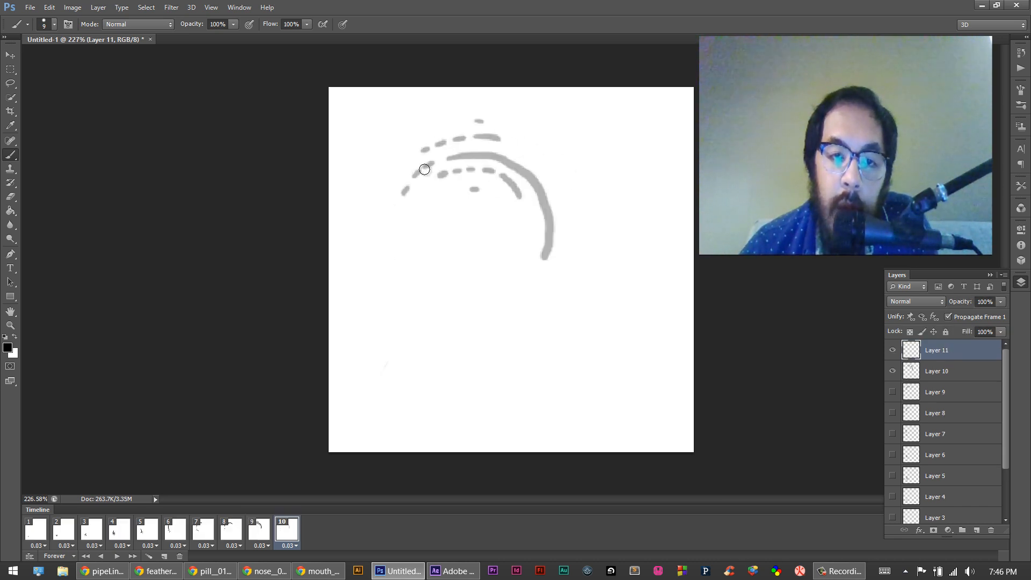
left_click_drag(424, 168, 461, 164)
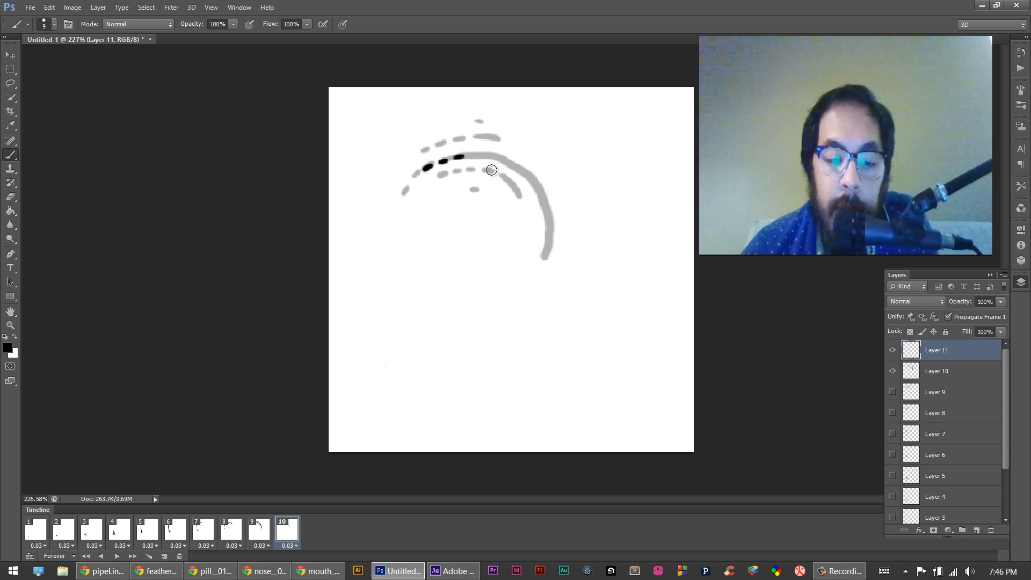
left_click(119, 530)
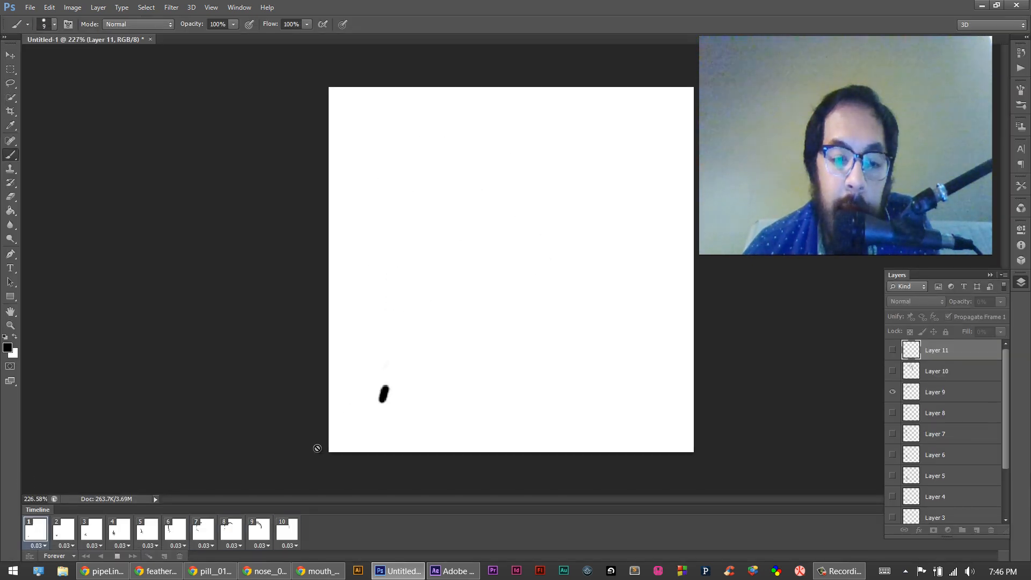
Step: Stop the preview and paint the bold arc sweeping down the right side
left_click(286, 530)
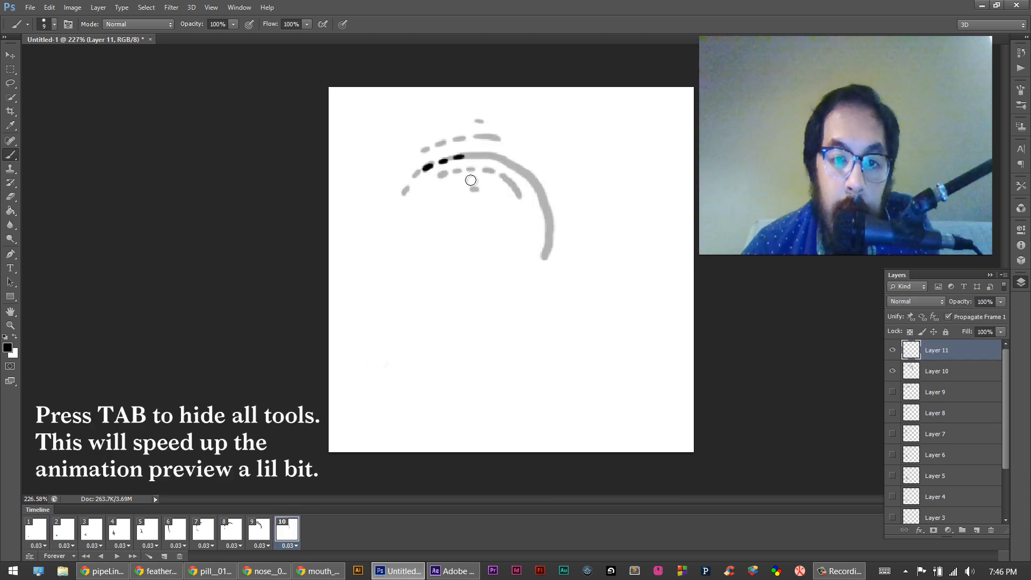
left_click_drag(471, 181, 545, 244)
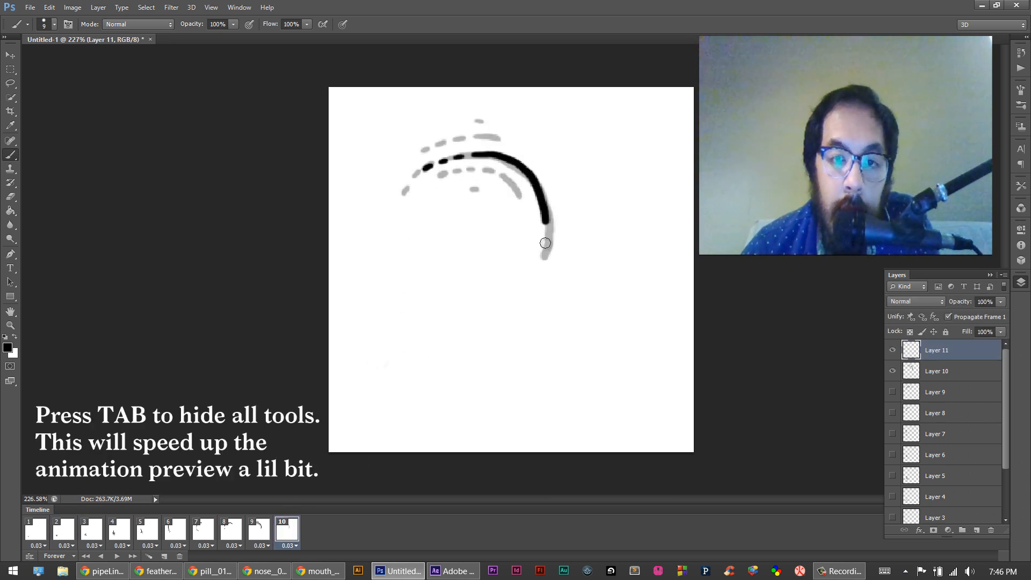
left_click_drag(546, 244, 508, 180)
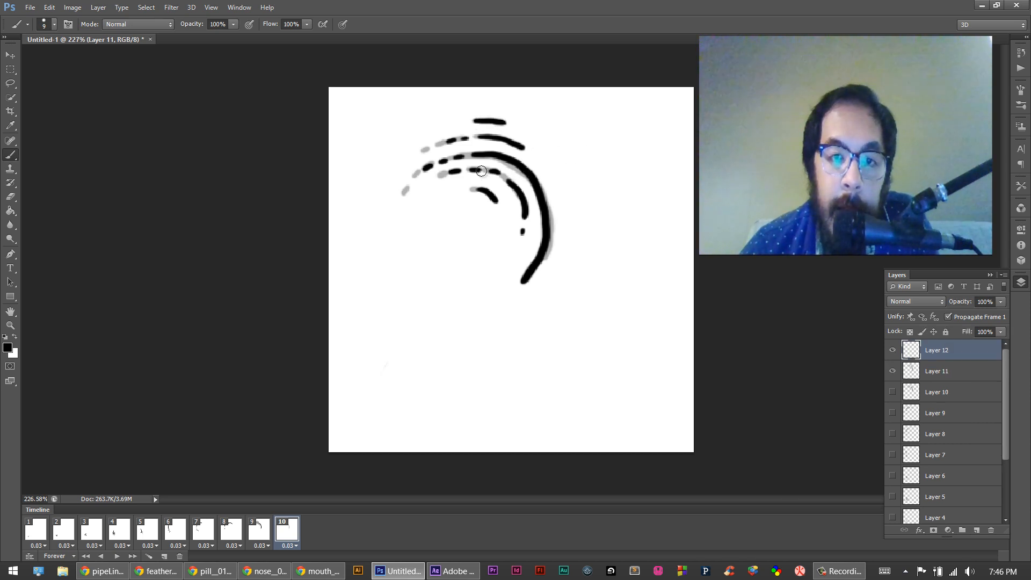
Step: Add a new frame and paint dashes following the curve and across its top
left_click(315, 530)
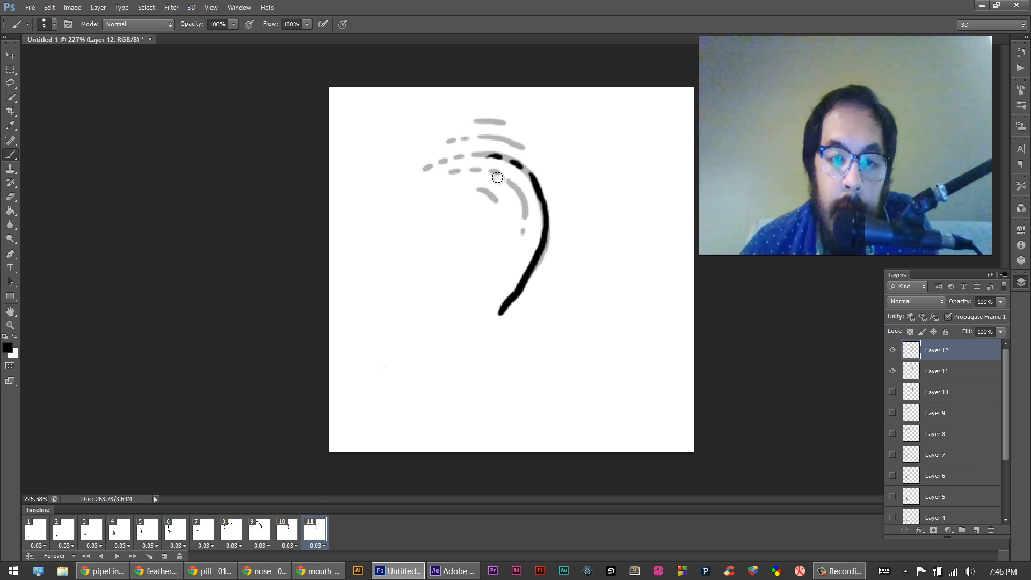
left_click_drag(497, 177, 488, 195)
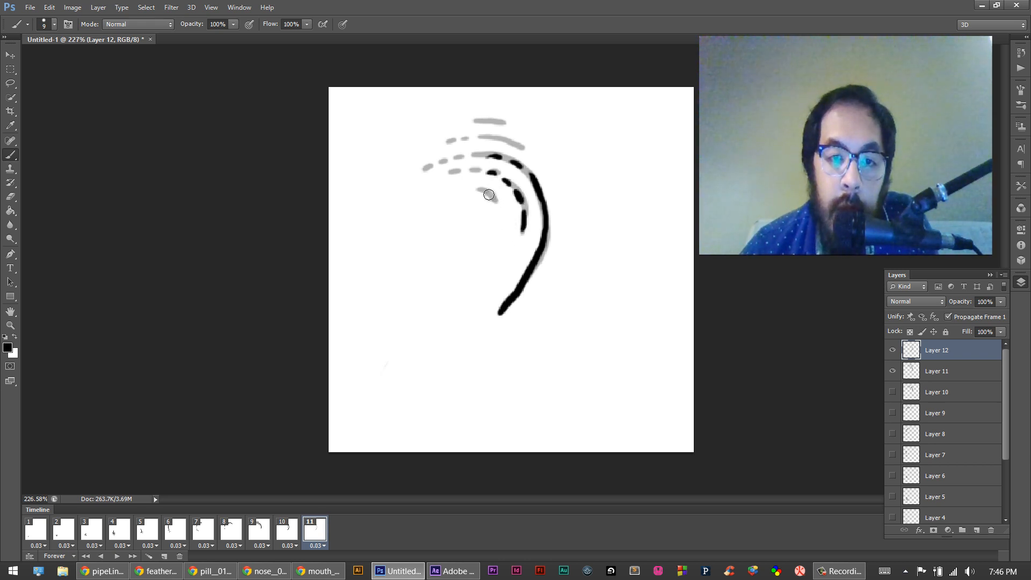
left_click_drag(490, 195, 527, 154)
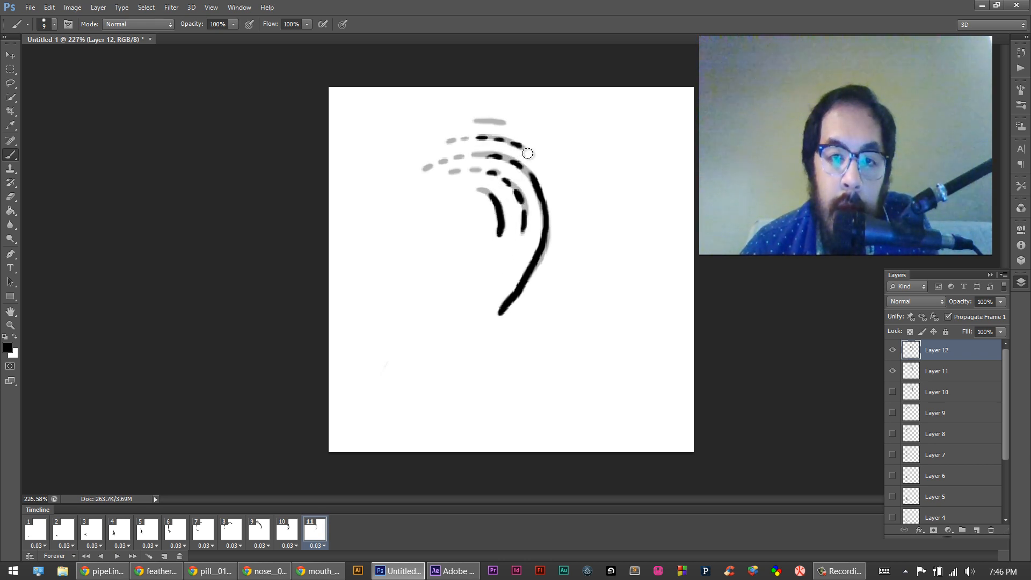
left_click_drag(526, 154, 539, 183)
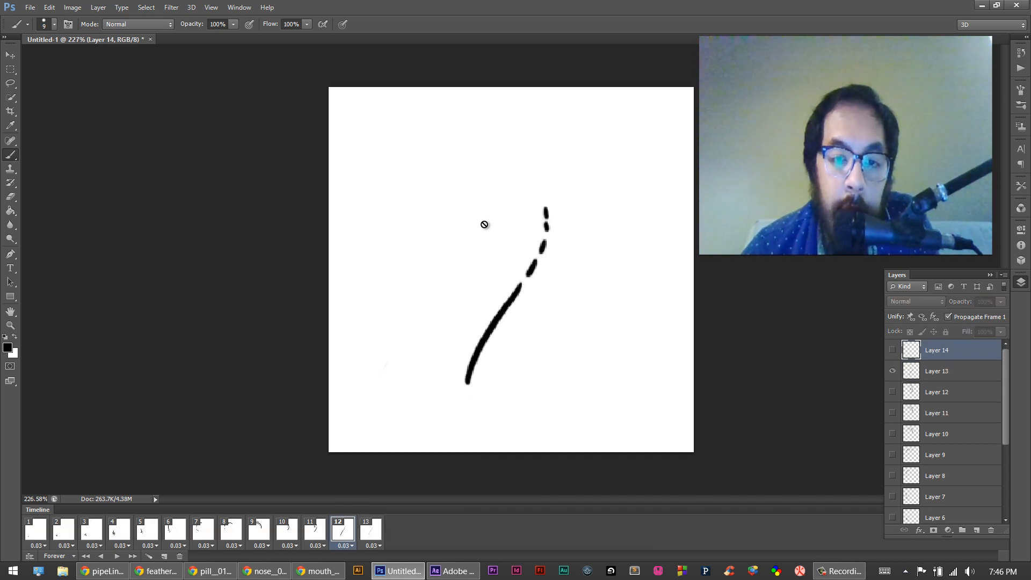
Step: Step through and preview frames, then paint the shorter falling tail stroke on frame 13
left_click(371, 530)
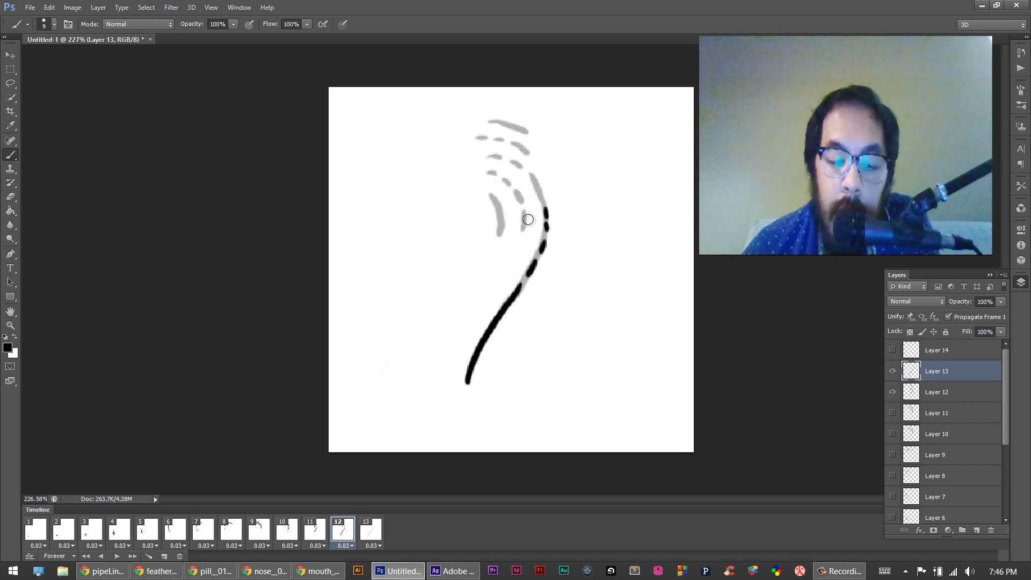
left_click(314, 528)
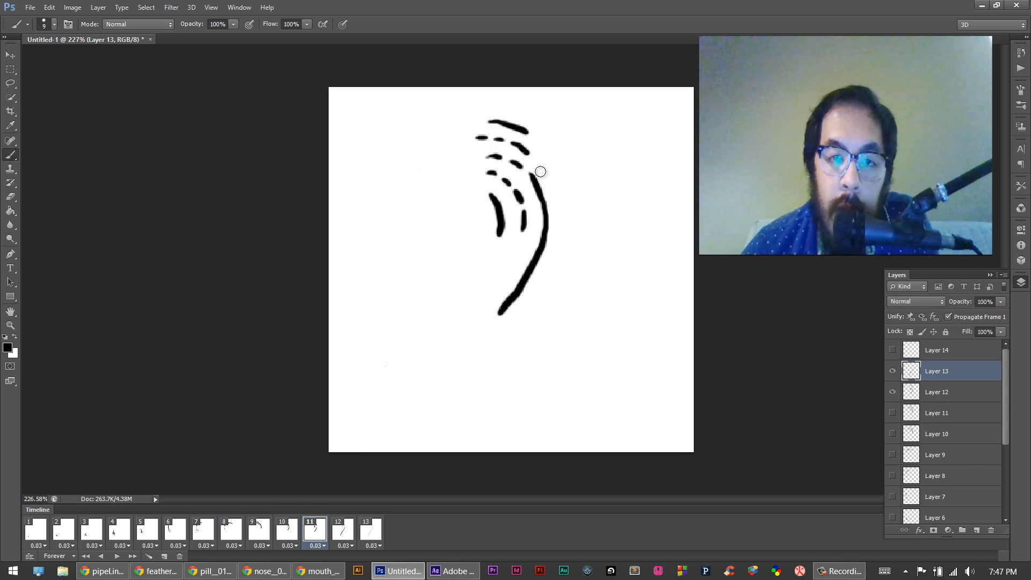
left_click(337, 530)
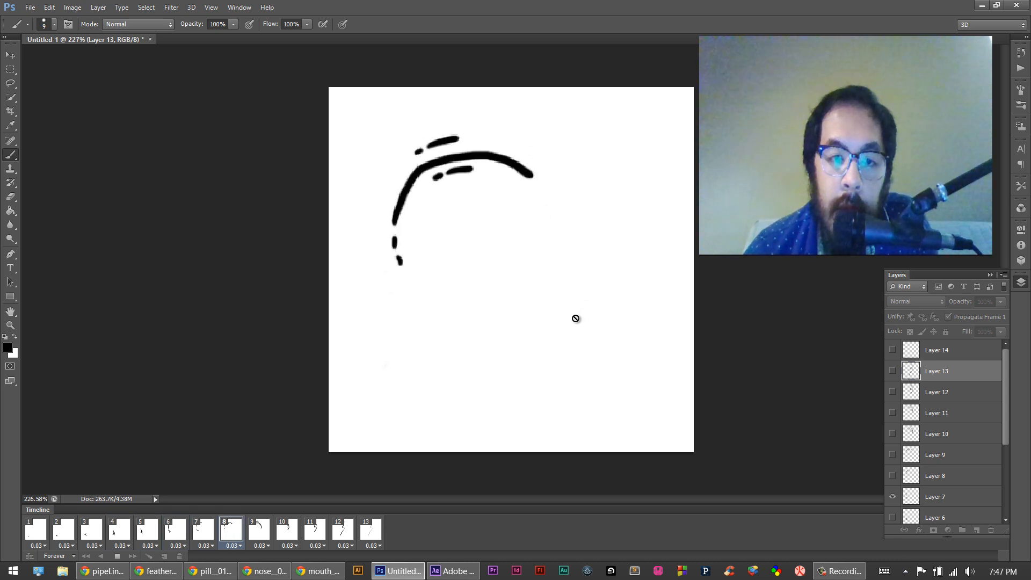
left_click(341, 529)
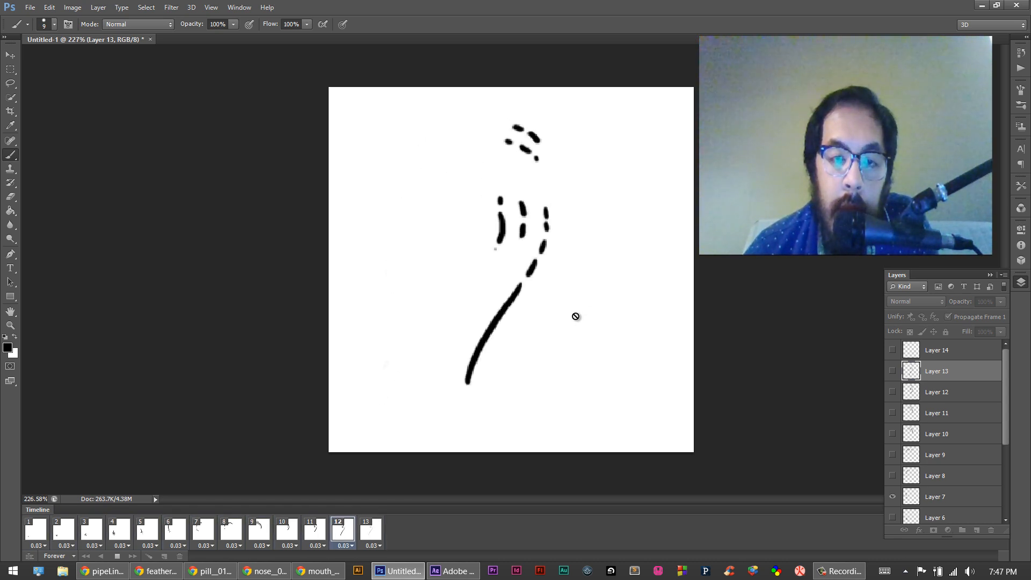
left_click(370, 530)
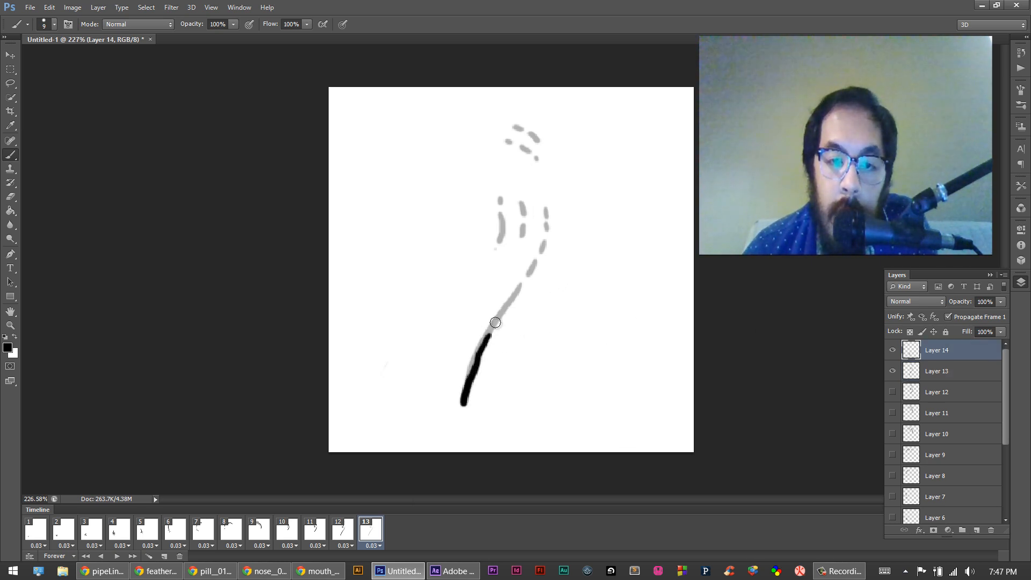
left_click_drag(497, 322, 490, 247)
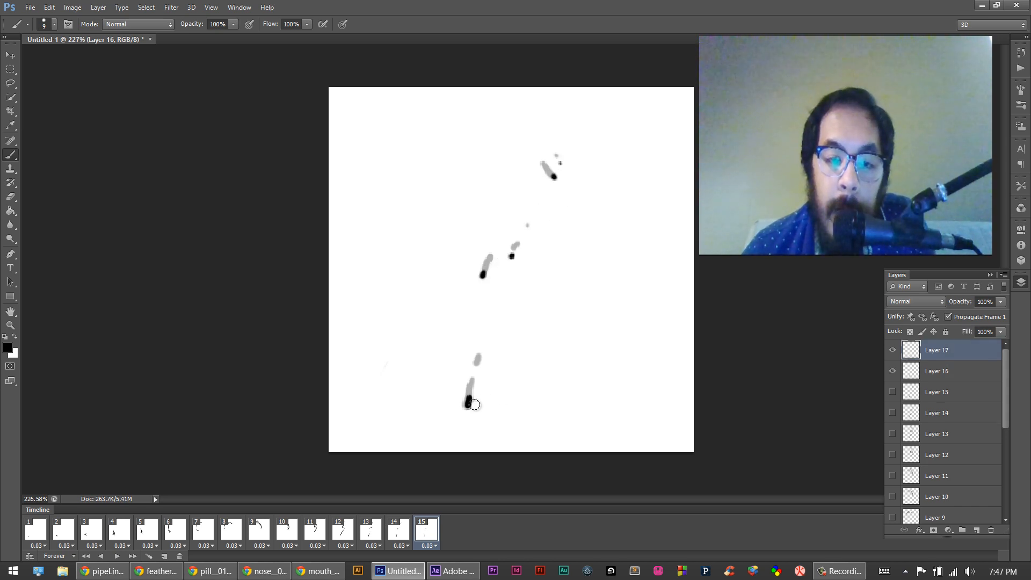
Step: Add the sixteenth frame and paint a small speck on it
left_click(449, 521)
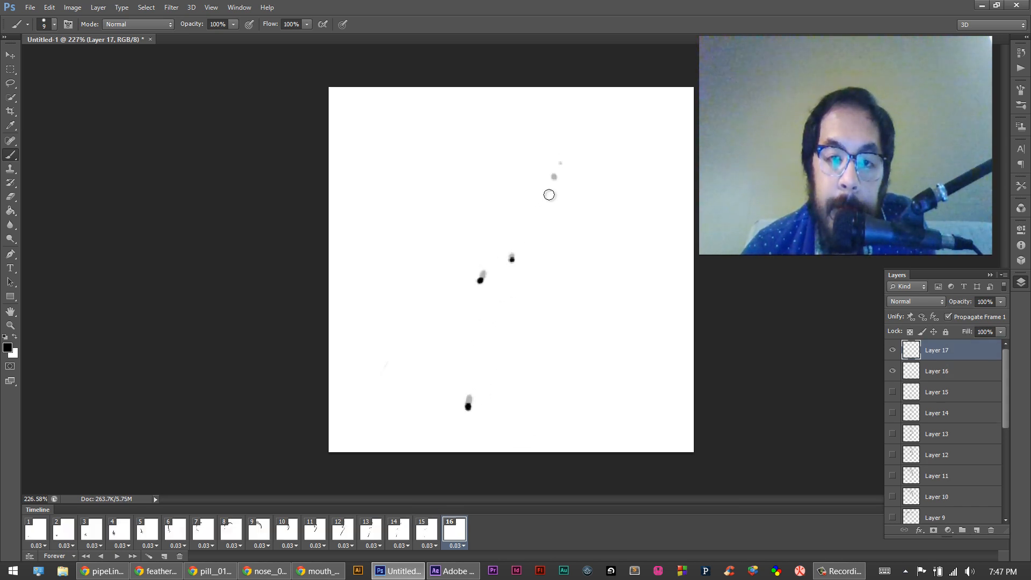
left_click(286, 532)
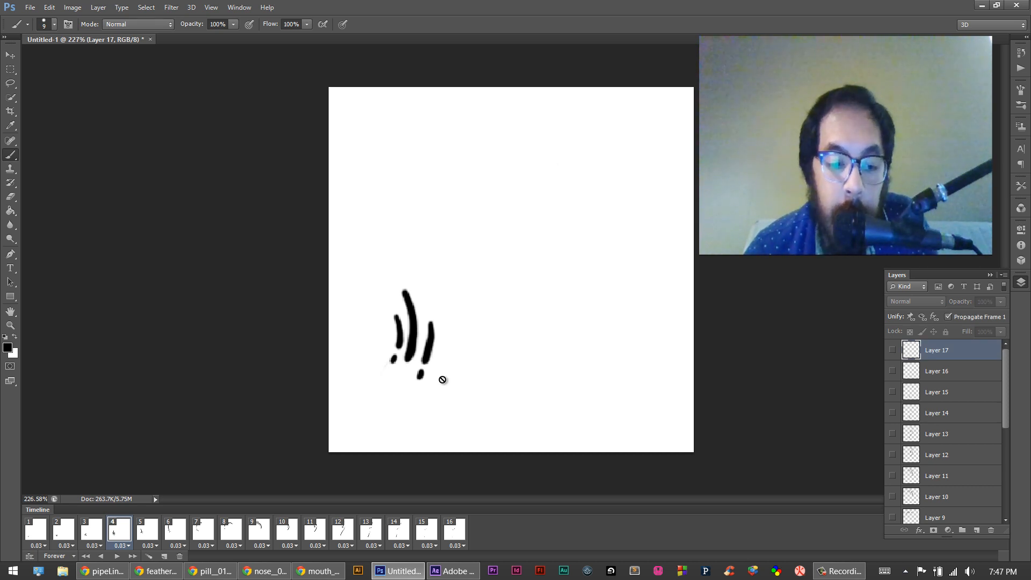
Step: Play the loop, then select the drawing layers for frame 6 and Layer 9
left_click(175, 531)
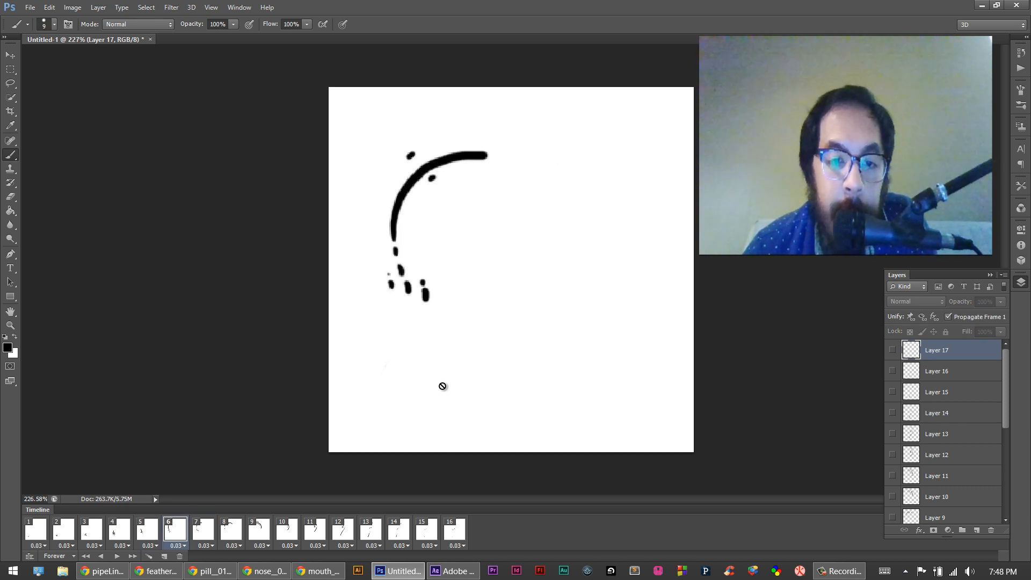
left_click(230, 533)
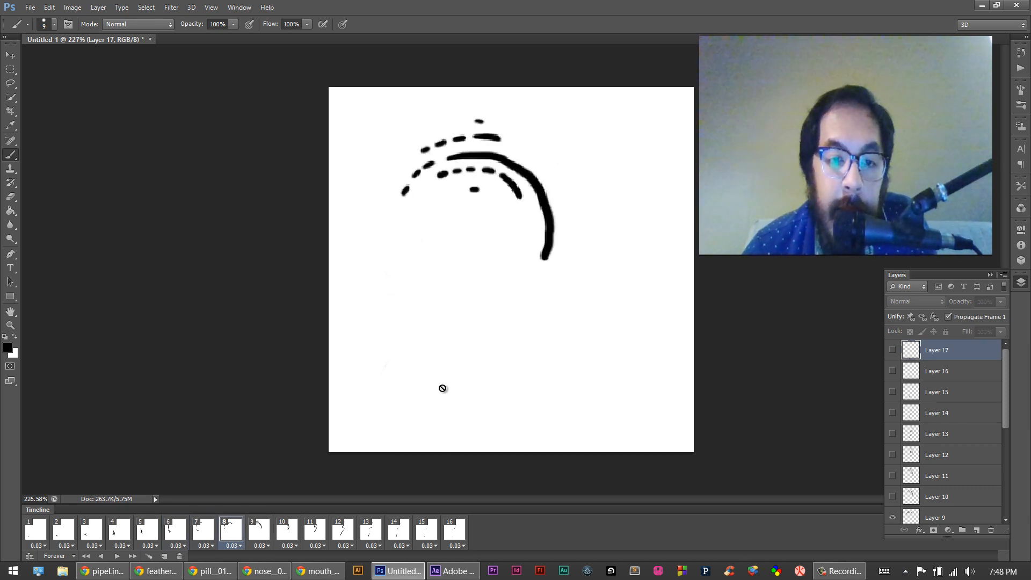
left_click(175, 528)
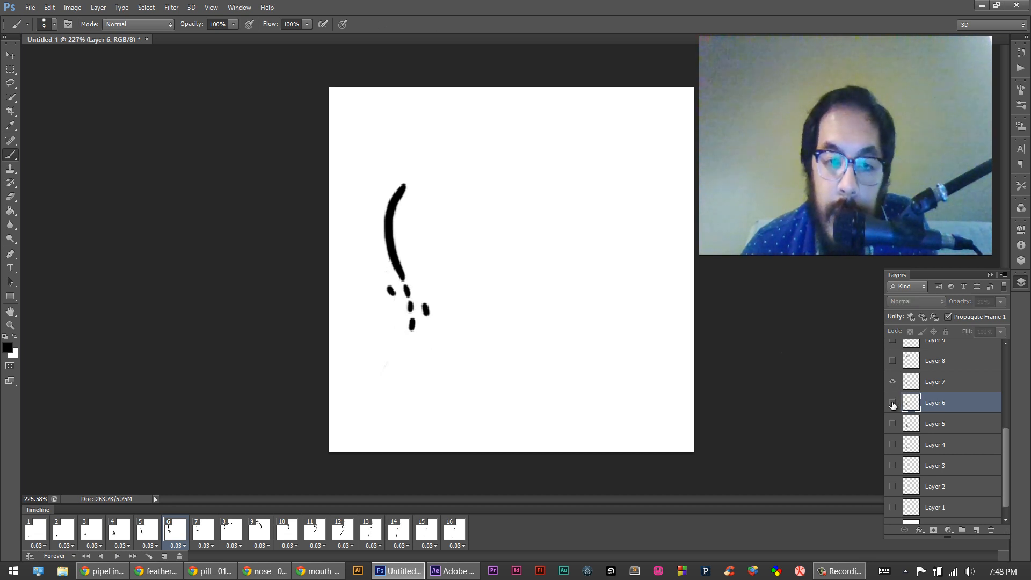
left_click(203, 533)
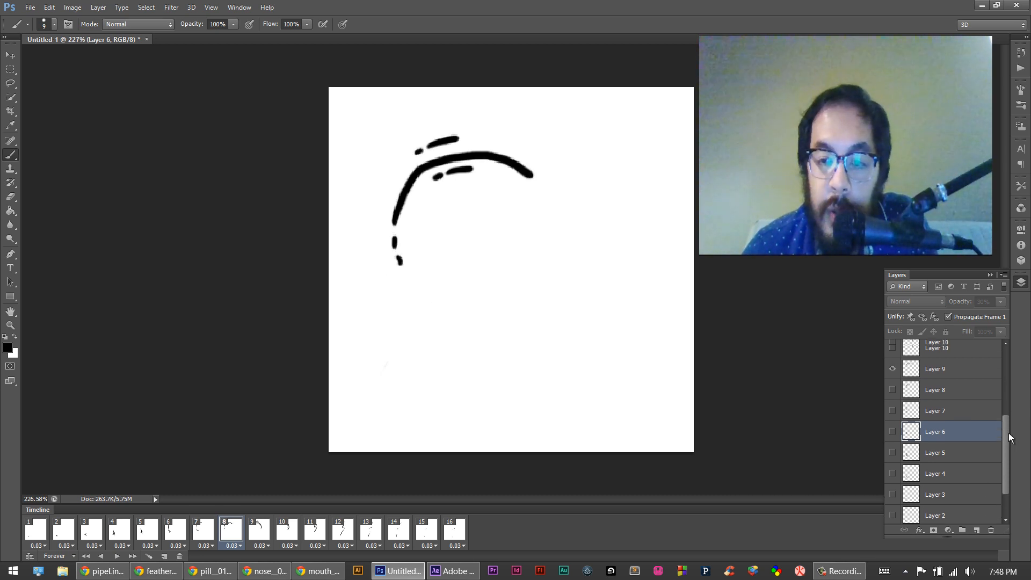
left_click(259, 531)
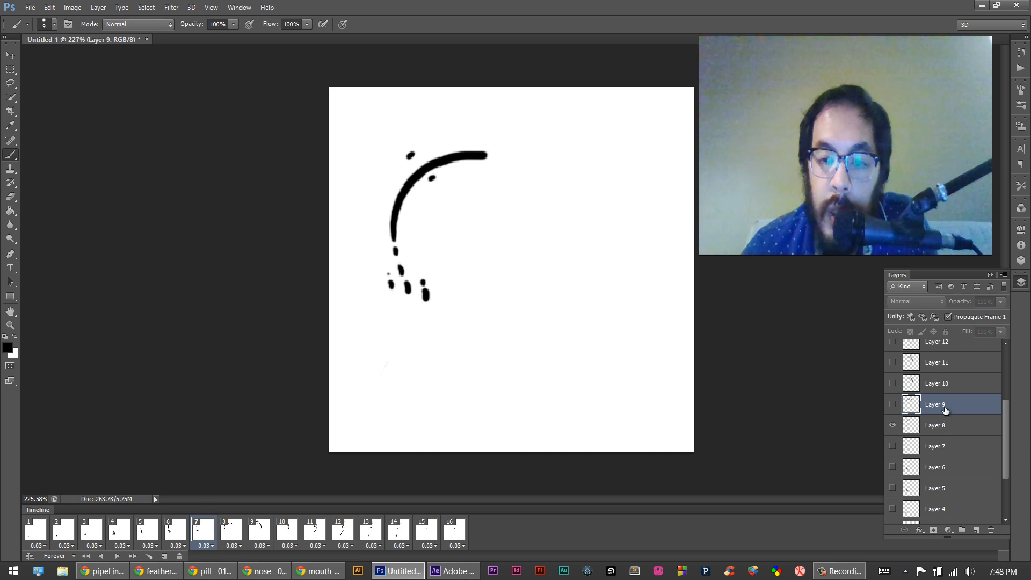
left_click(230, 533)
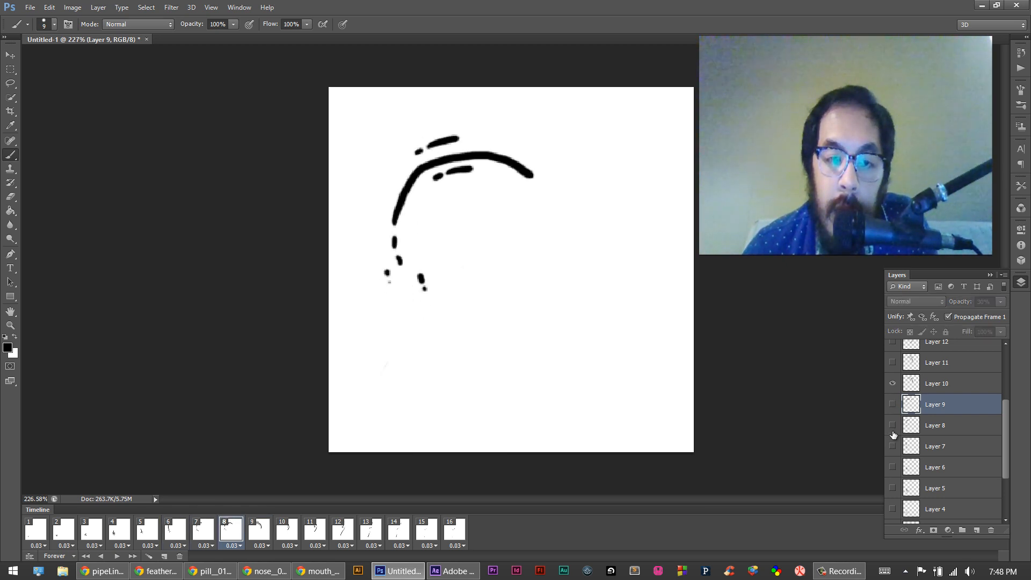
Step: Show Layer 9 as a faint 30% tracing guide and move to Layer 11 for the next frame
left_click(257, 533)
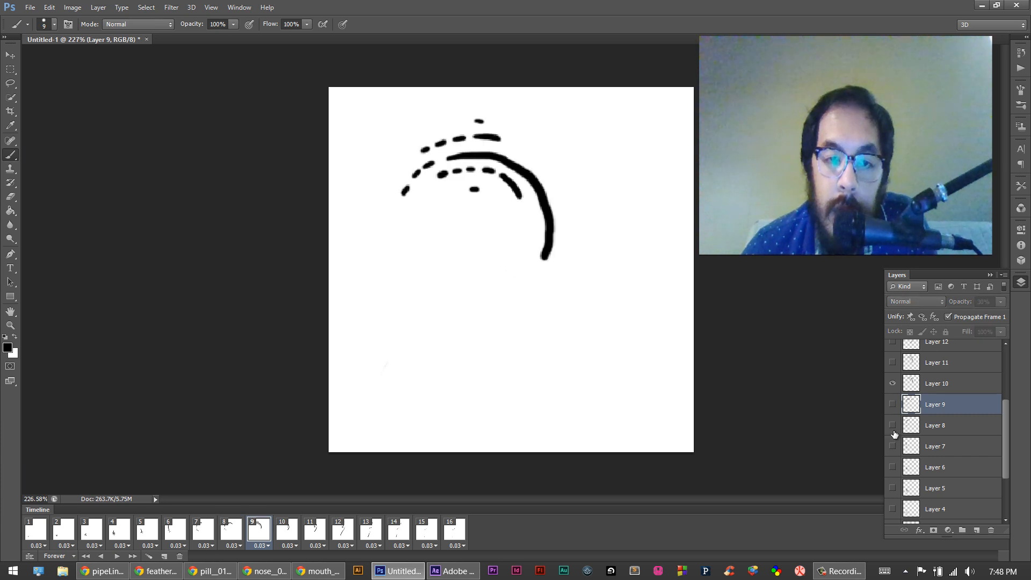
left_click(892, 404)
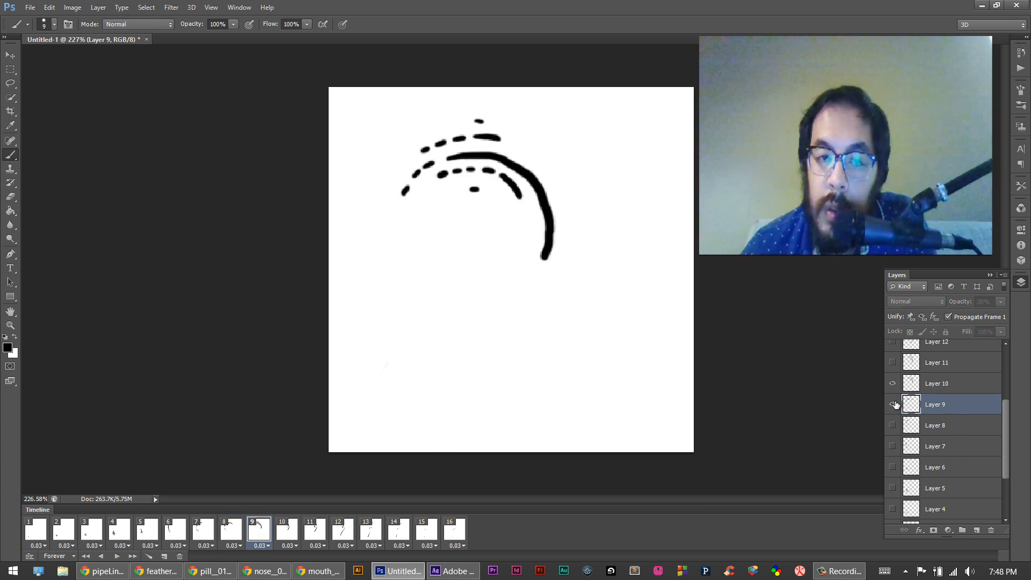
left_click(893, 404)
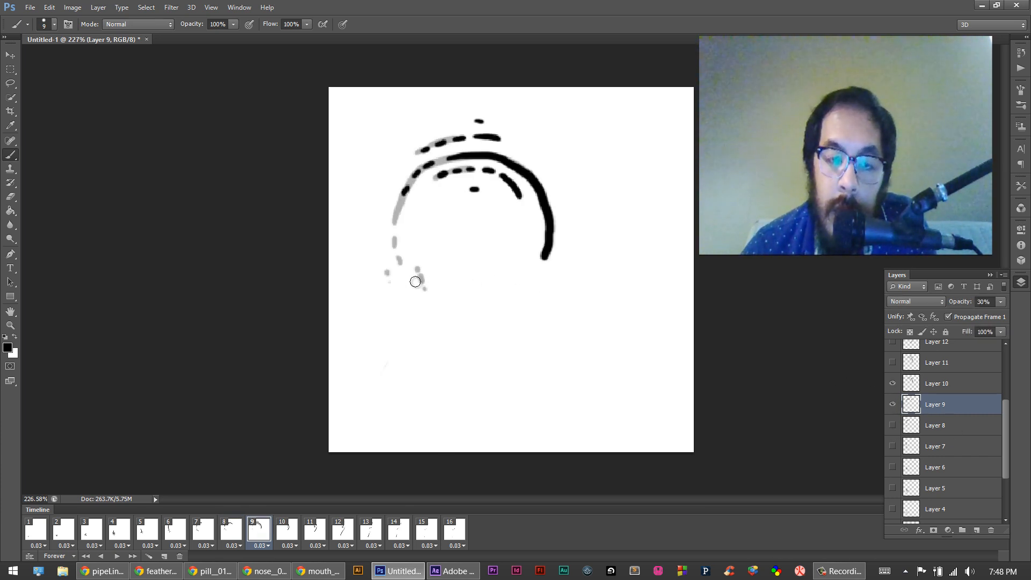
left_click(935, 384)
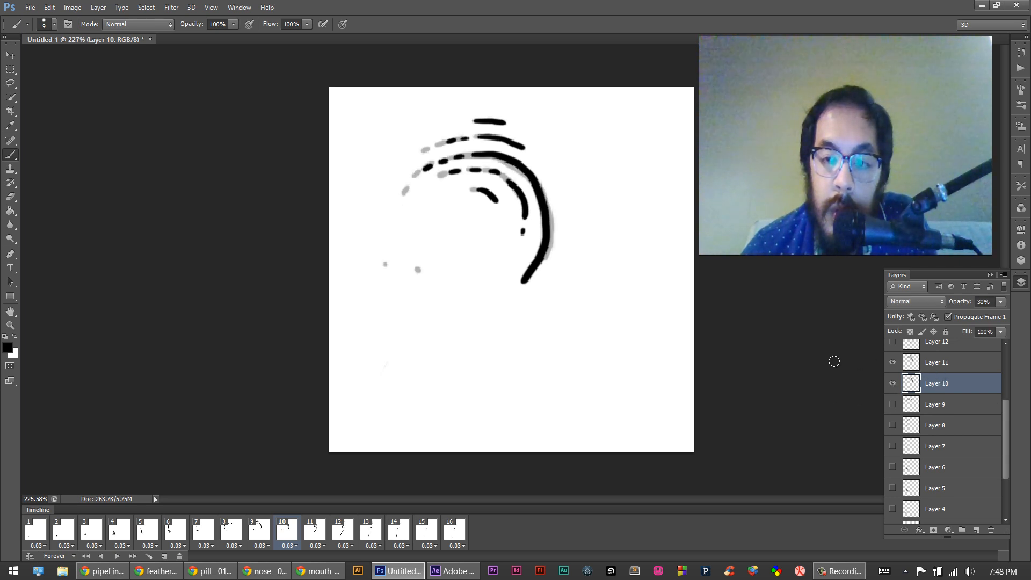
left_click(937, 362)
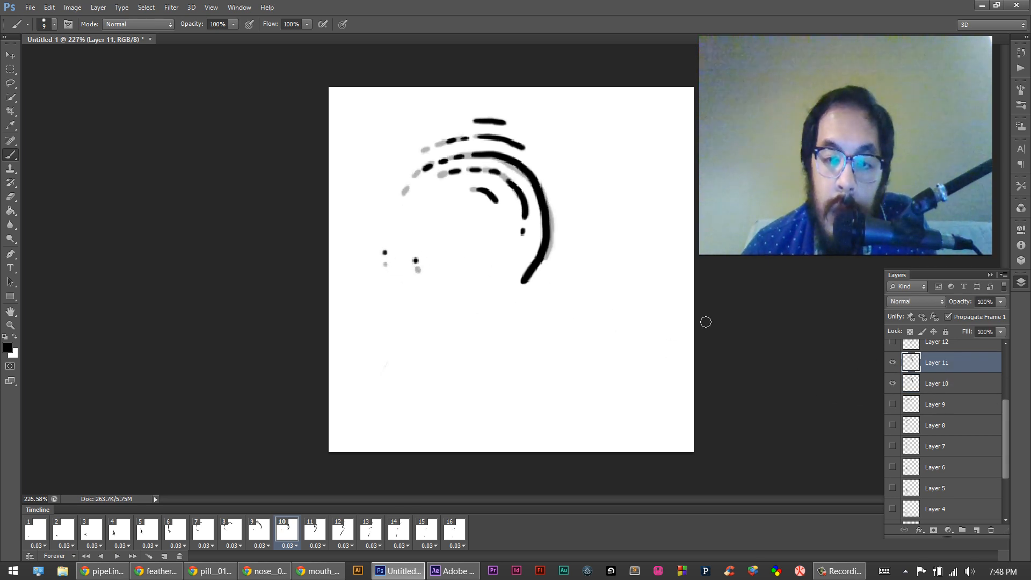
left_click(314, 529)
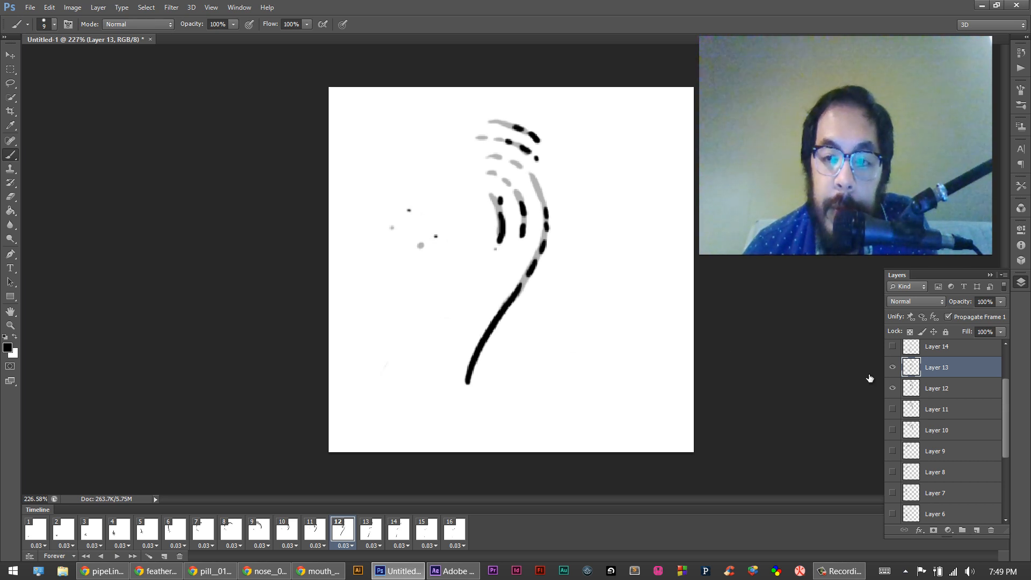
Step: Play and step through the 16-frame line animation to review its motion
left_click(90, 529)
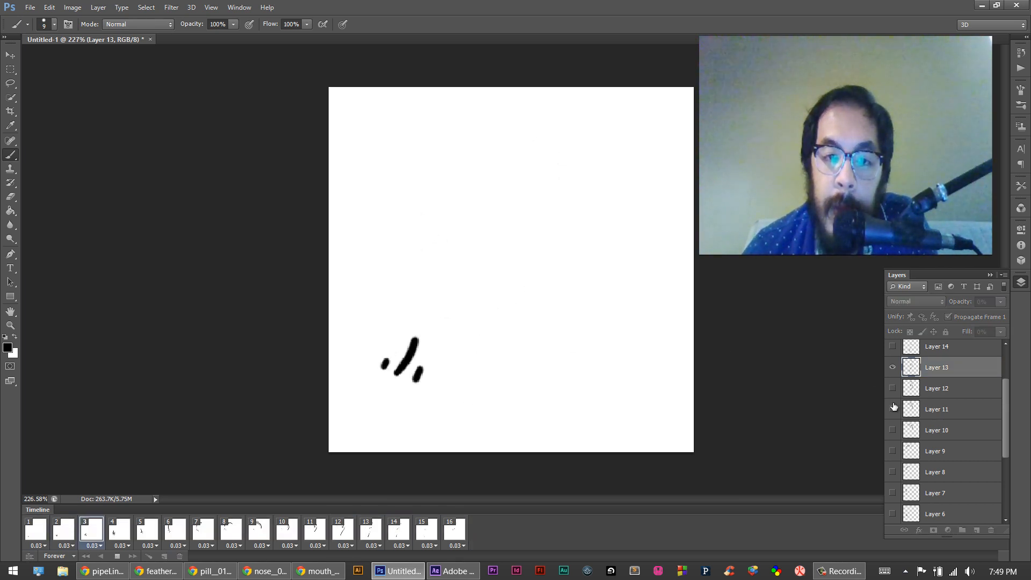
left_click(64, 529)
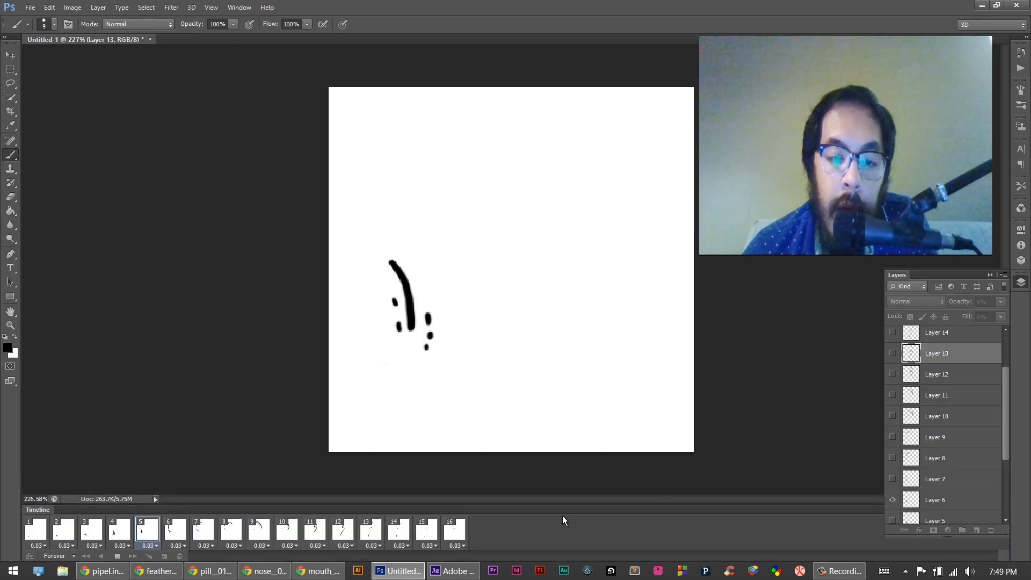
left_click(450, 529)
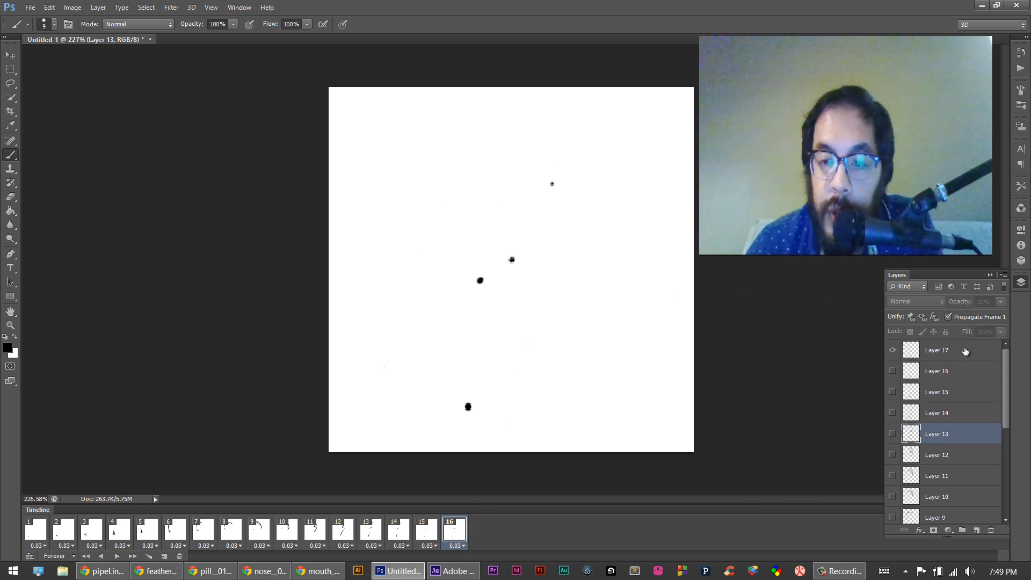
left_click(937, 370)
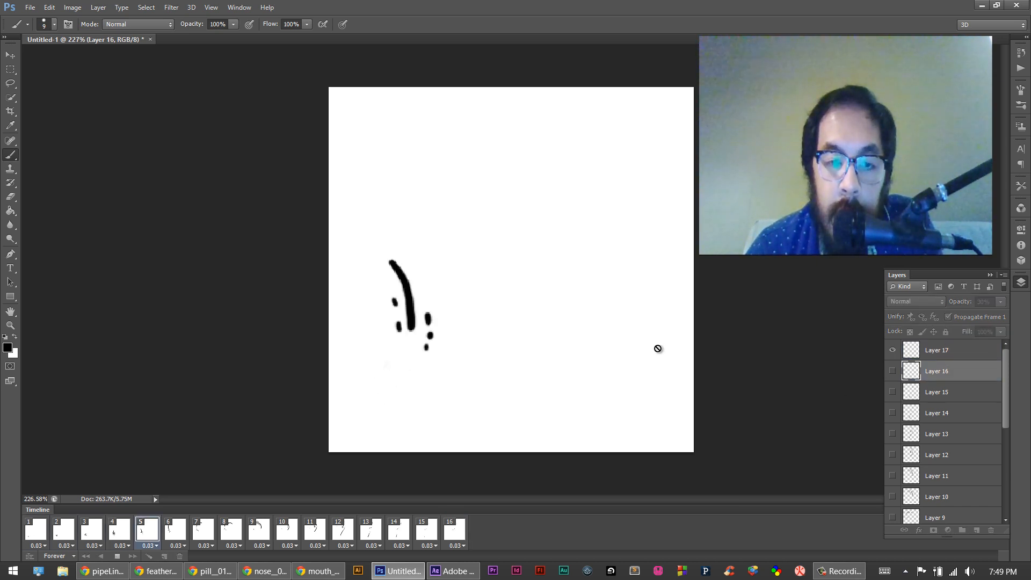
left_click(119, 530)
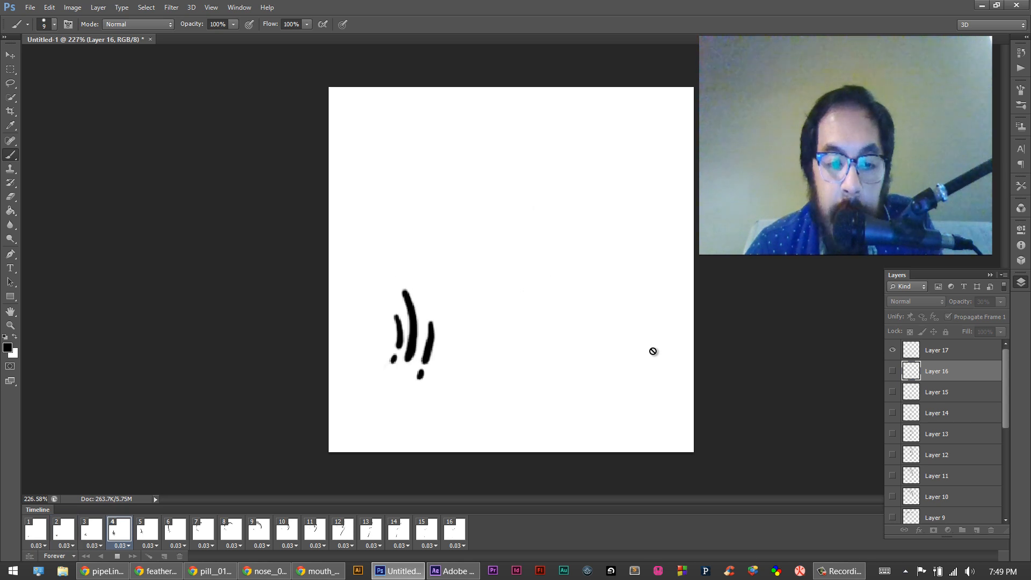
left_click(147, 529)
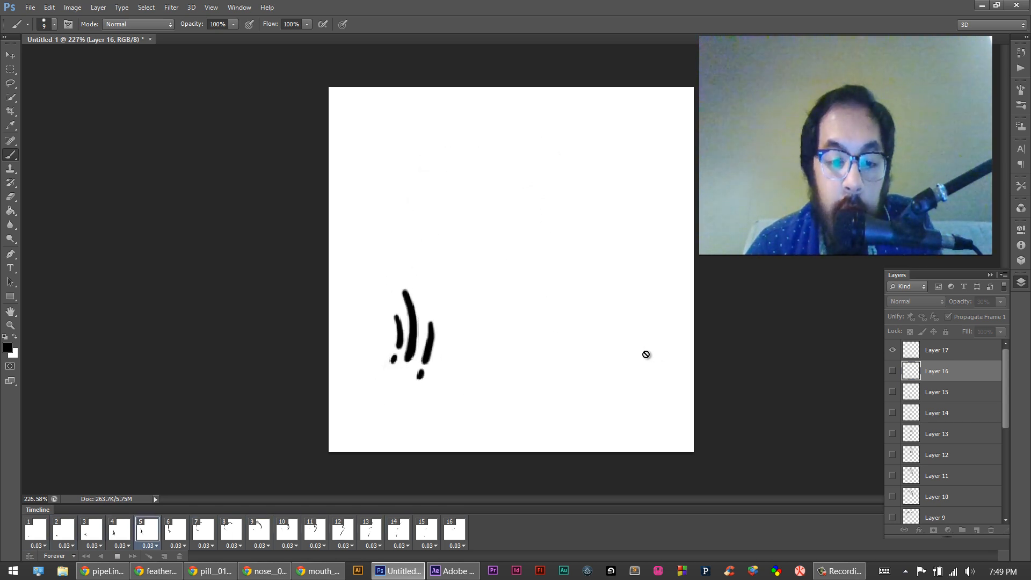
left_click(231, 532)
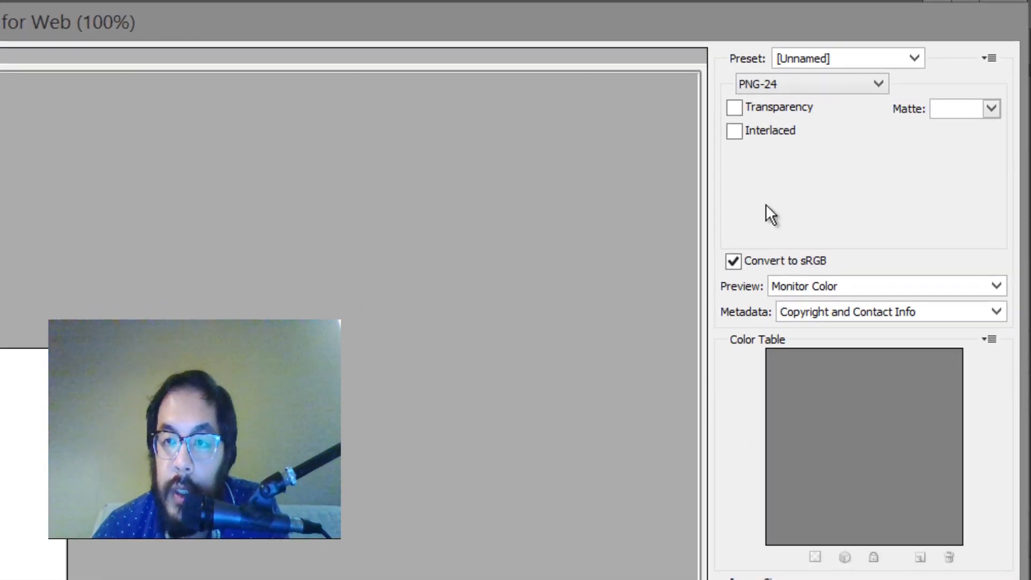
Step: Set the Save for Web output to GIF with an 8-colour palette and proceed to save
left_click(810, 83)
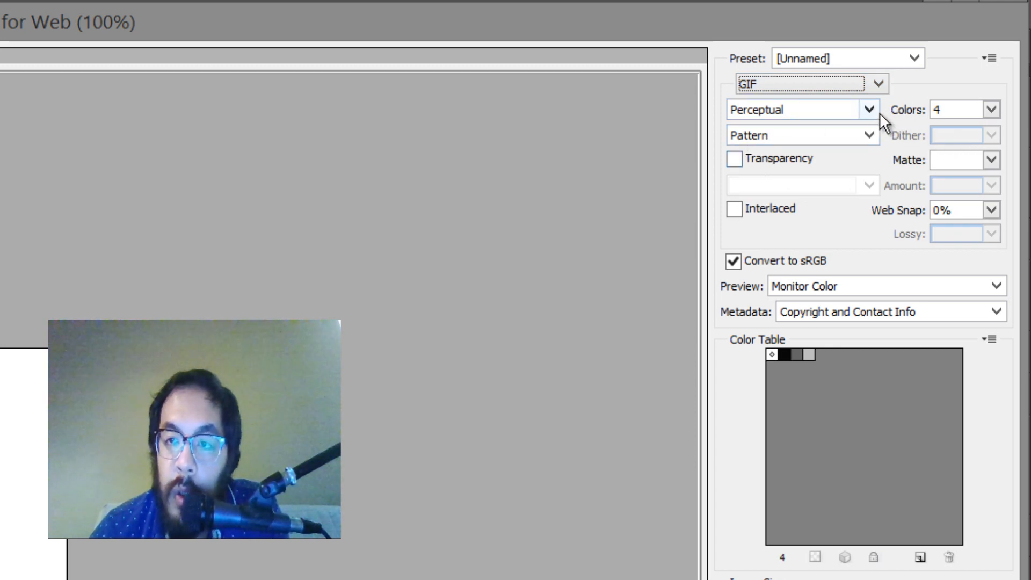
left_click(989, 109)
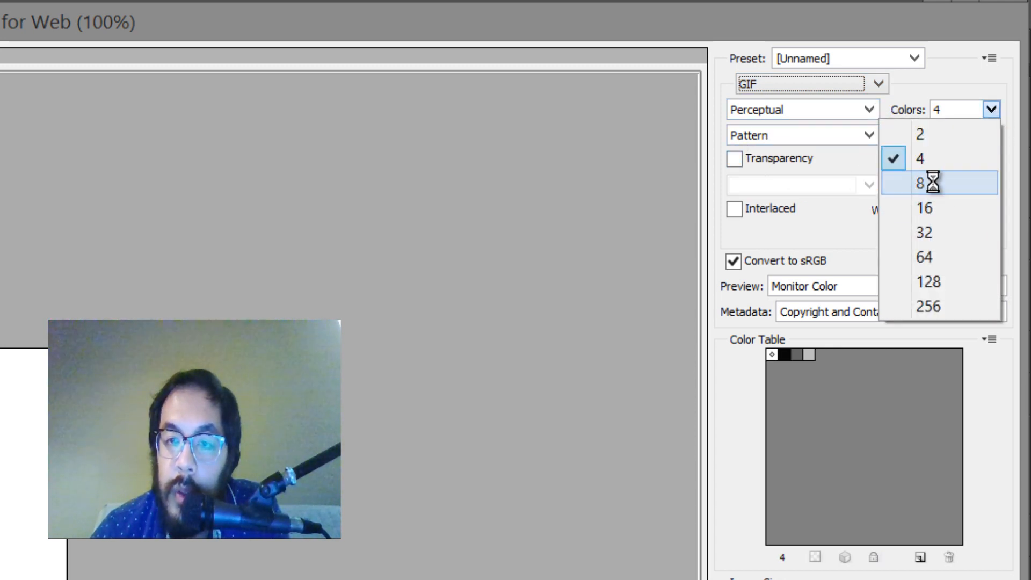
left_click(922, 184)
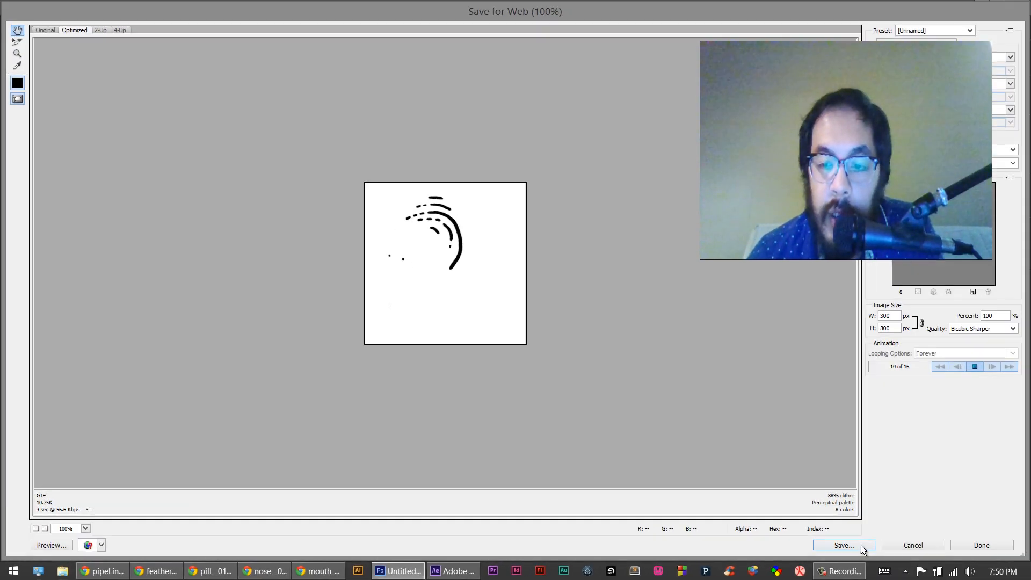
left_click(844, 545)
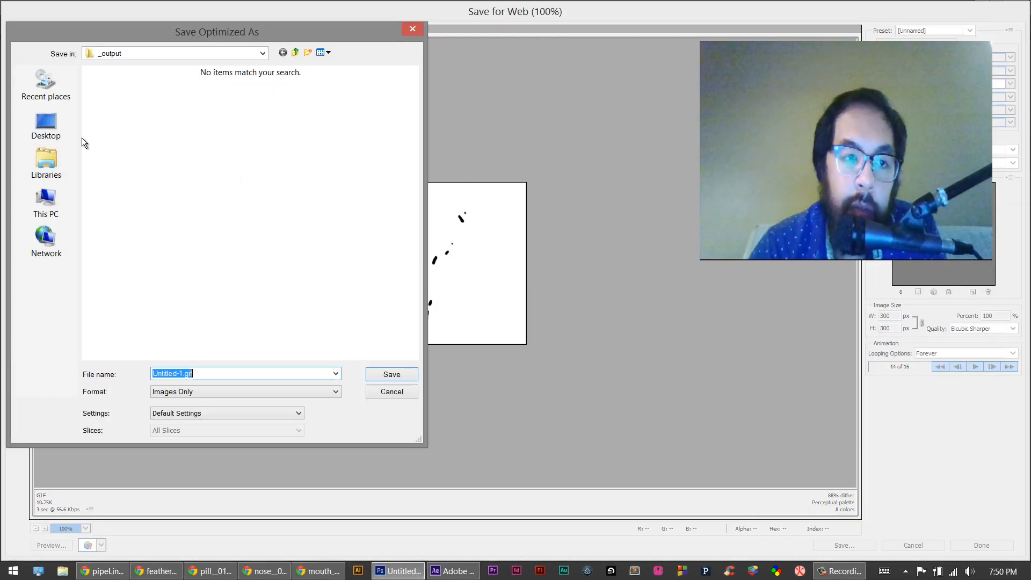
Step: Save the GIF to the Desktop under the name 'lil'
left_click(46, 124)
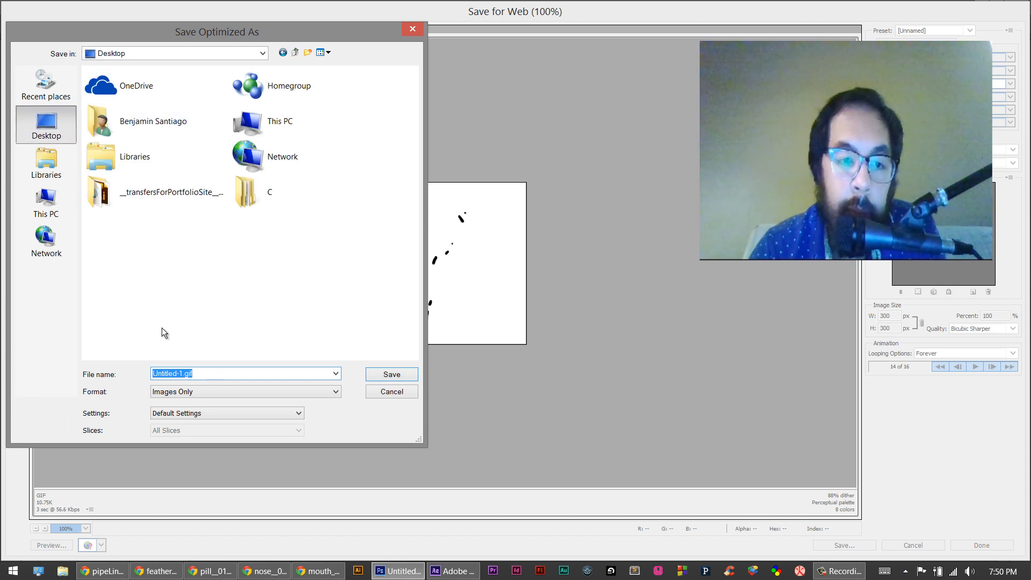
type("lil_ploppe")
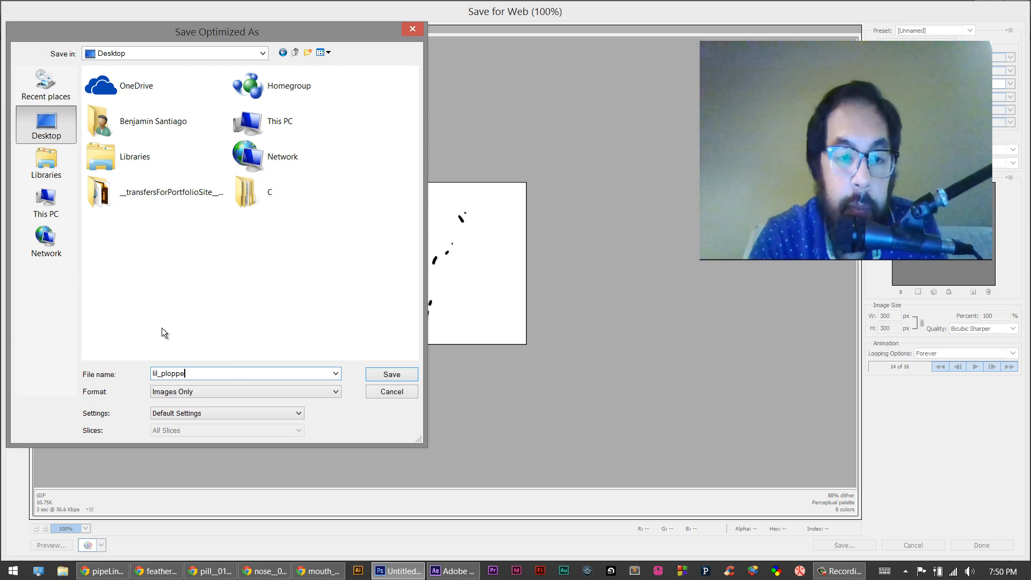
left_click(391, 373)
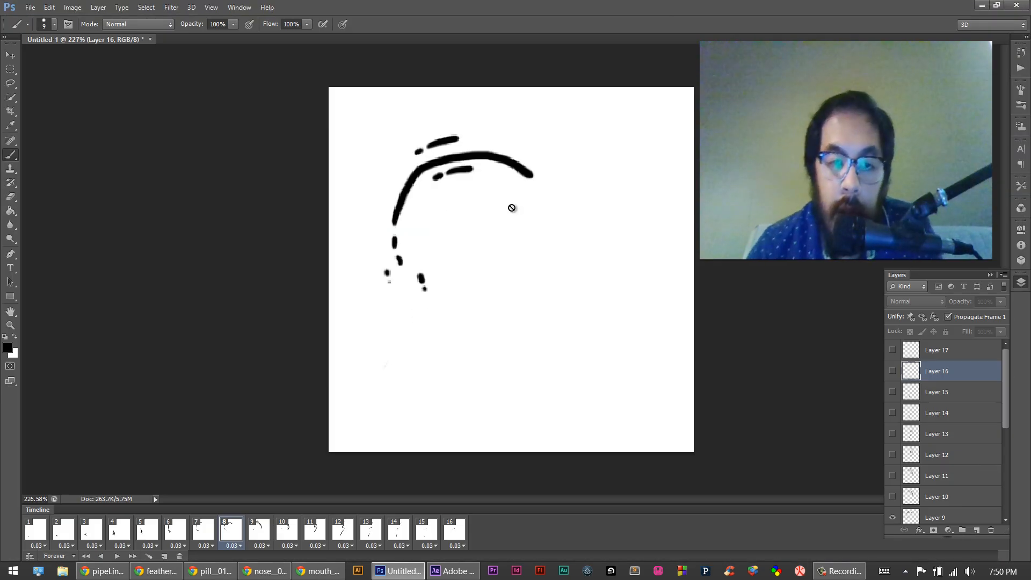
mouse_move(520, 381)
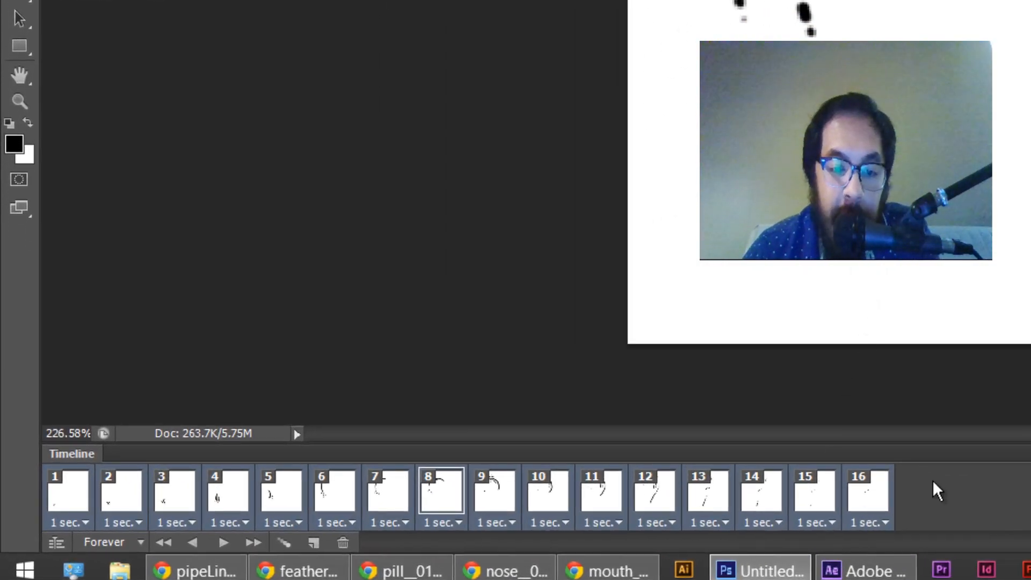
Step: Bring up the Render Video settings for exporting the animation
left_click(867, 493)
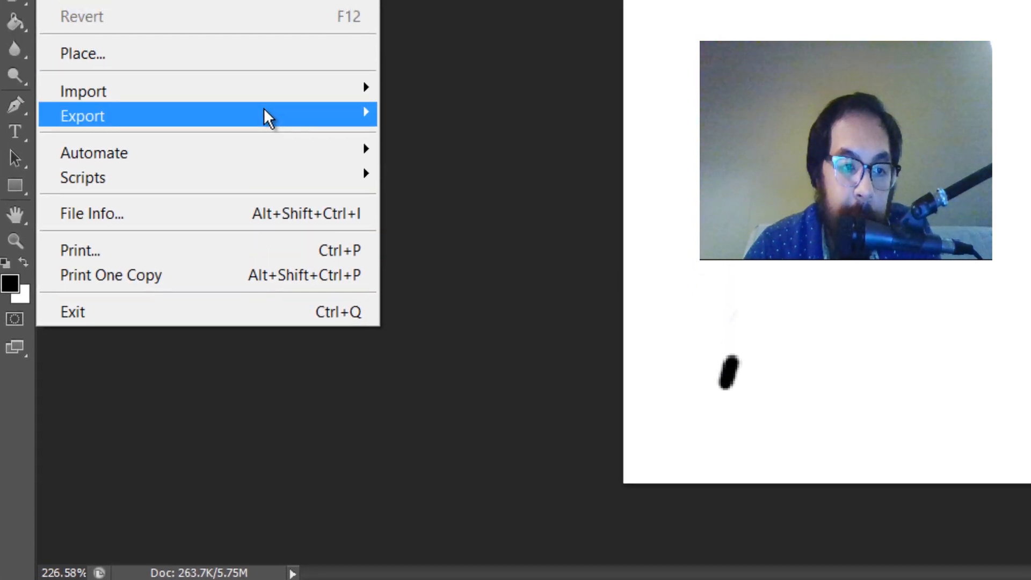
mouse_move(82, 116)
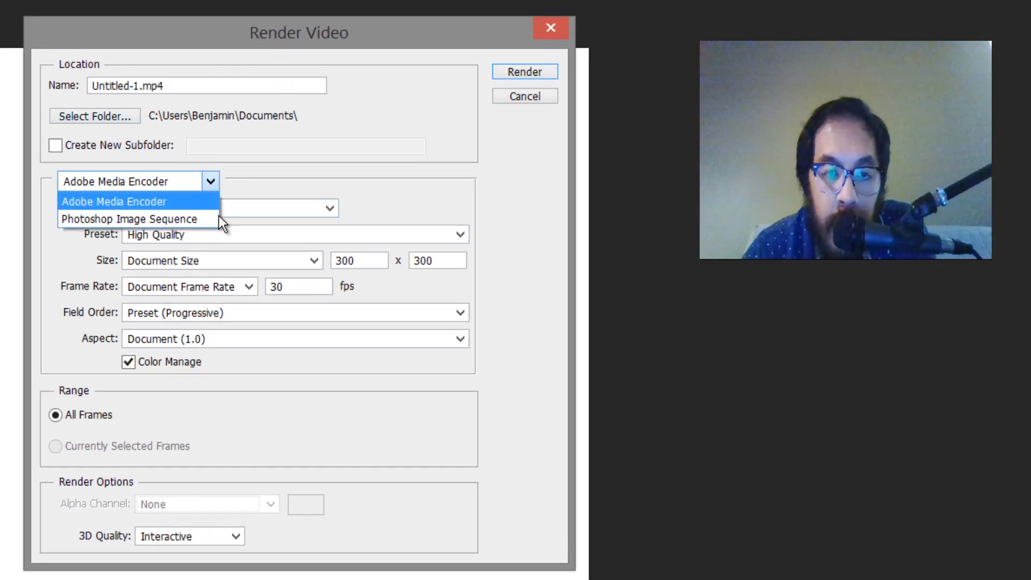
Step: Name the output 'lil_p' and direct it into a new lil_plopper subfolder on the Desktop
left_click(129, 220)
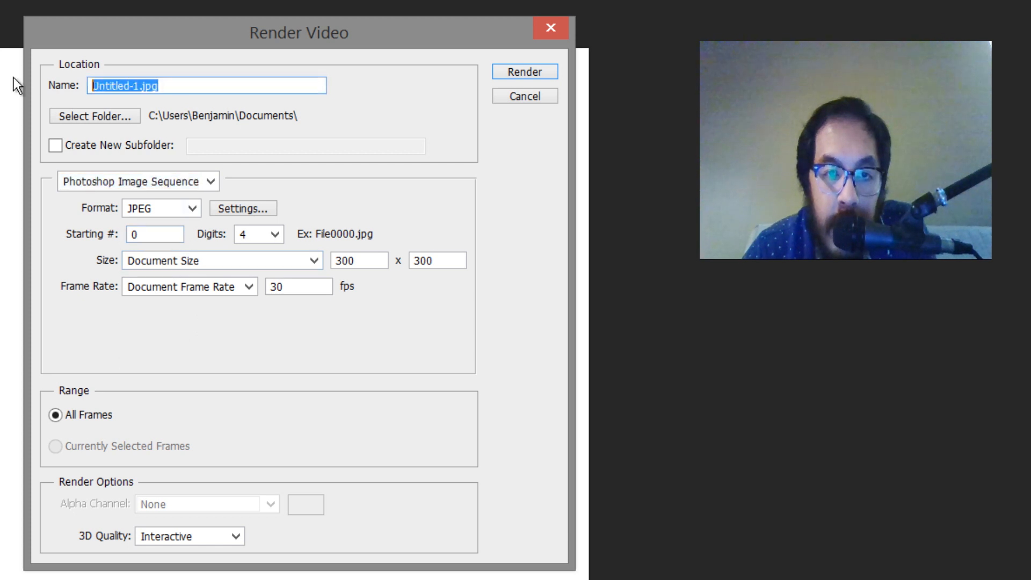
type("lil_plopper__")
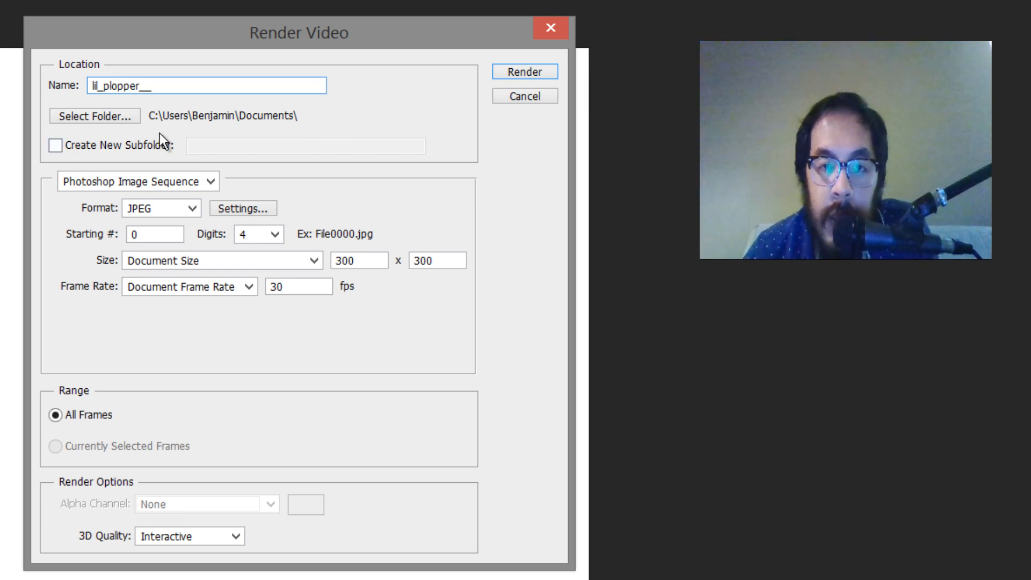
left_click(94, 116)
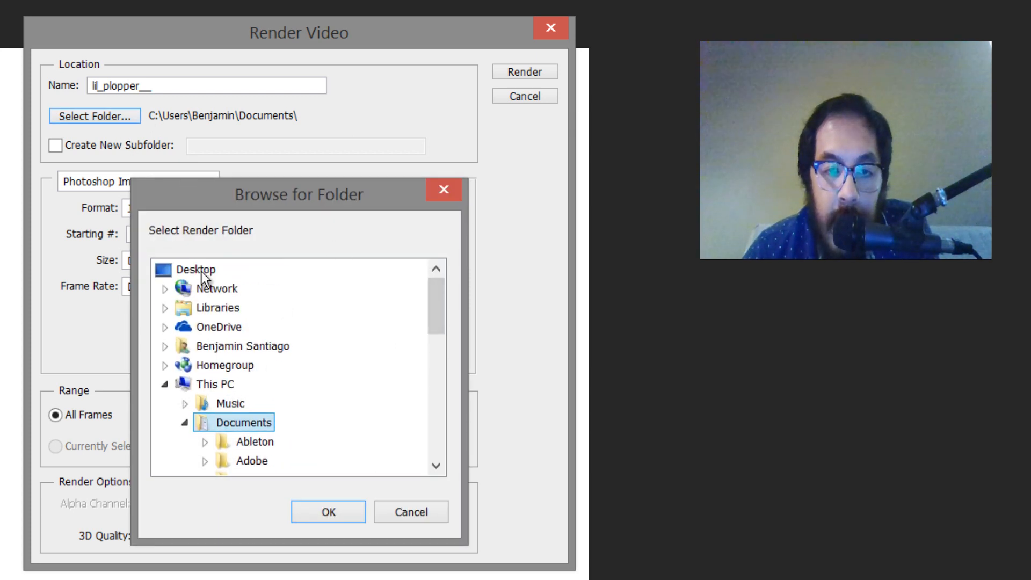
left_click(328, 512)
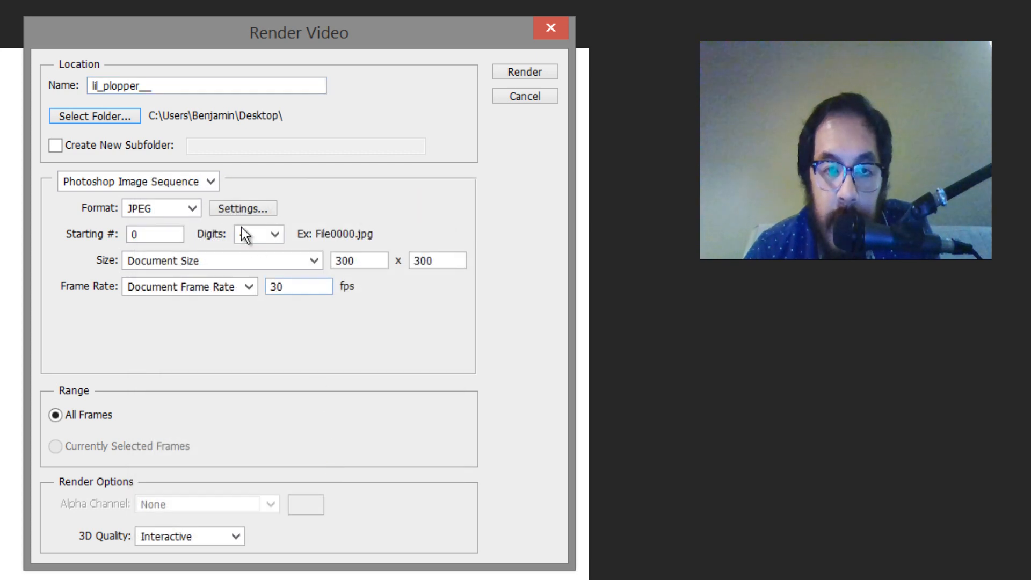
left_click(55, 145)
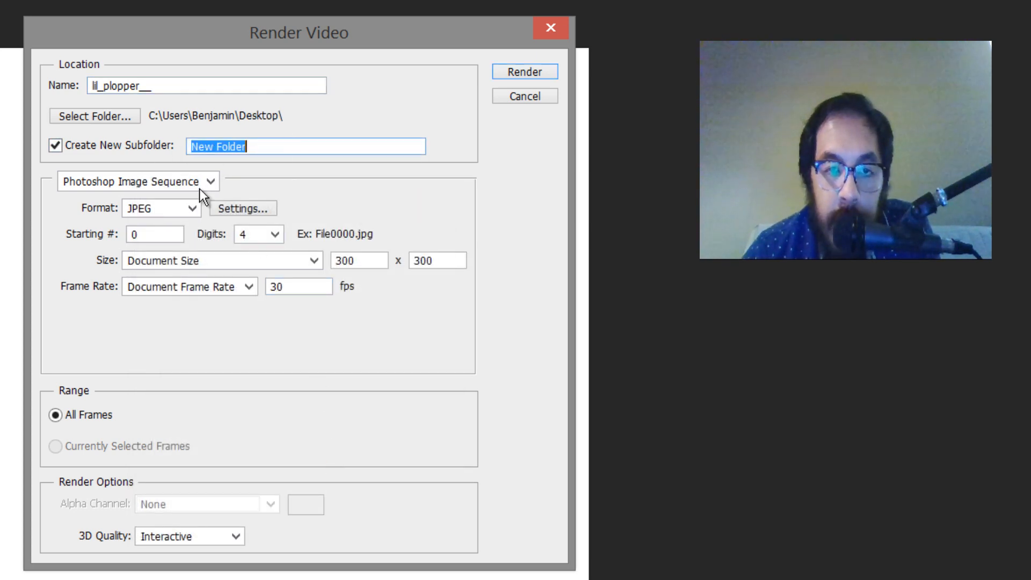
type("lil_plopper")
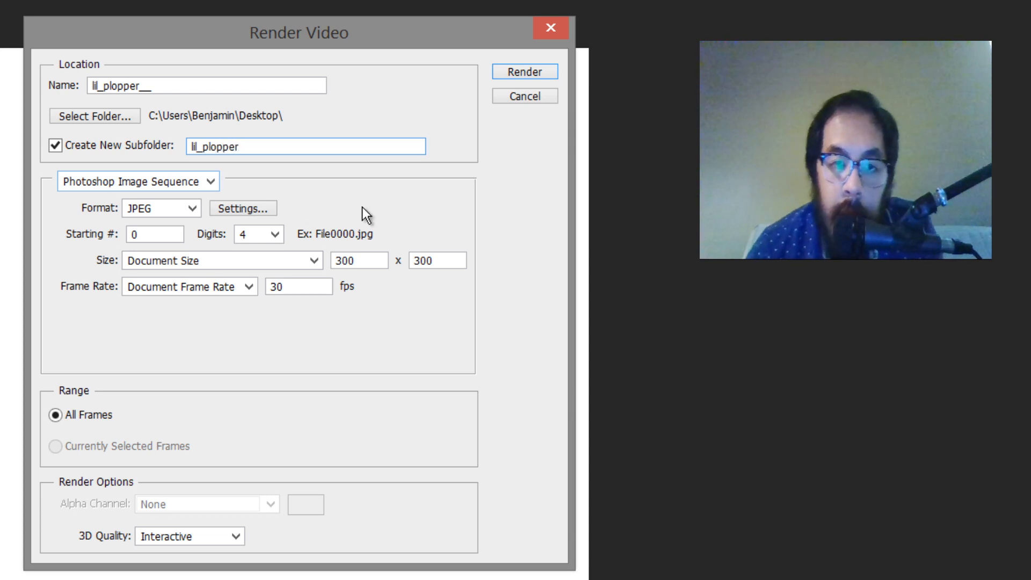
Step: Render as a PNG image sequence with a straight, unmatted alpha channel
left_click(191, 208)
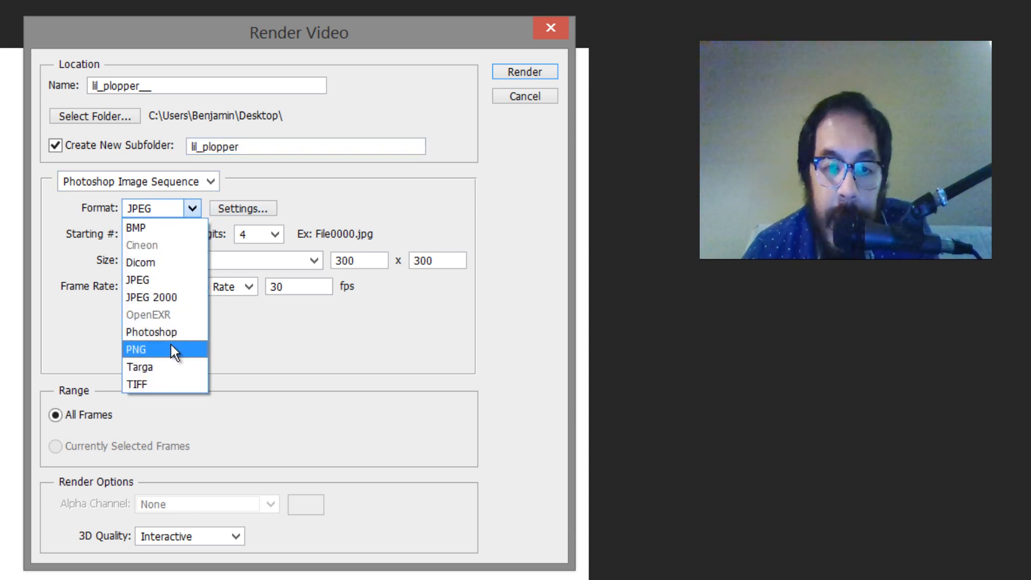
left_click(137, 349)
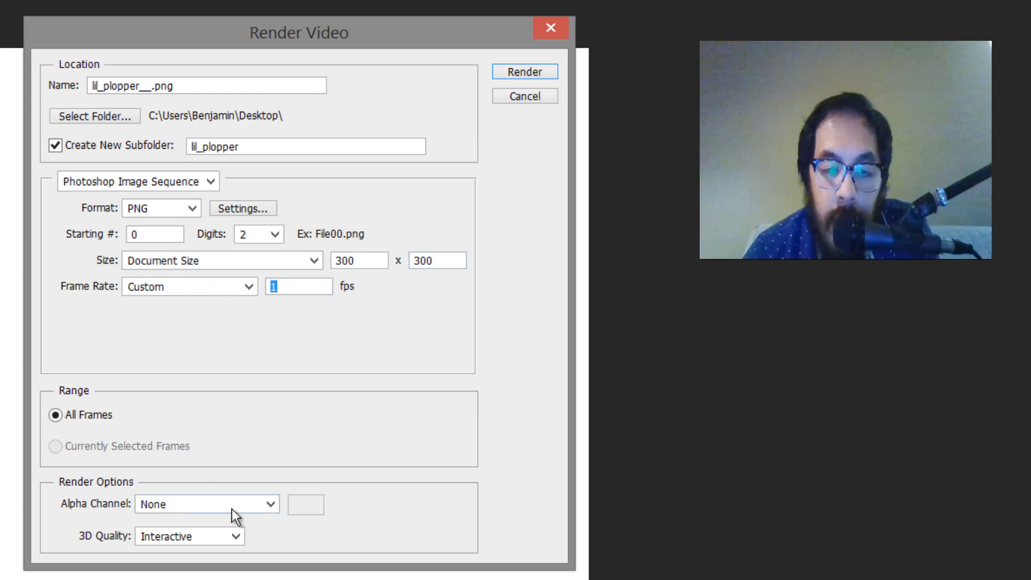
left_click(205, 504)
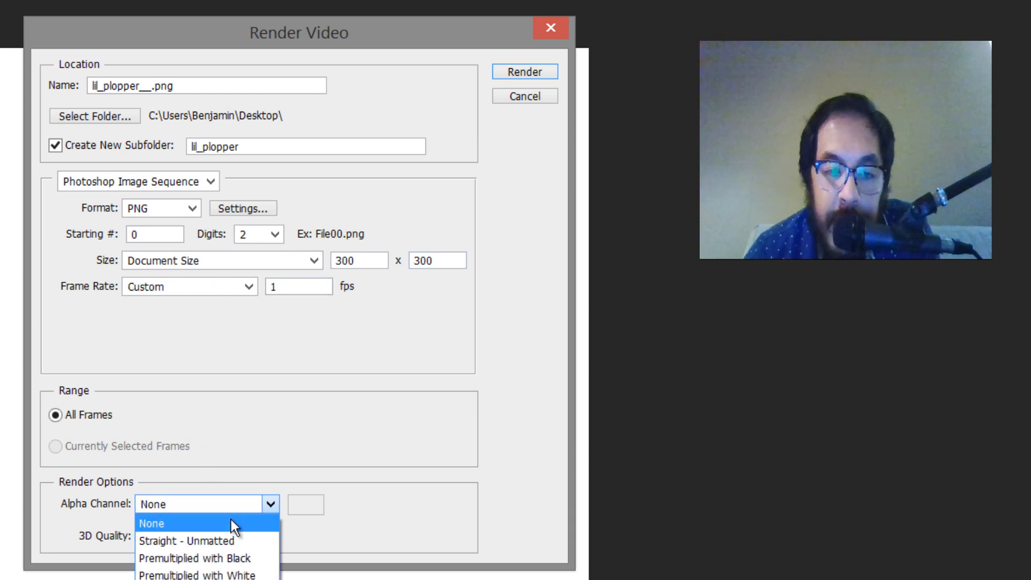
left_click(205, 540)
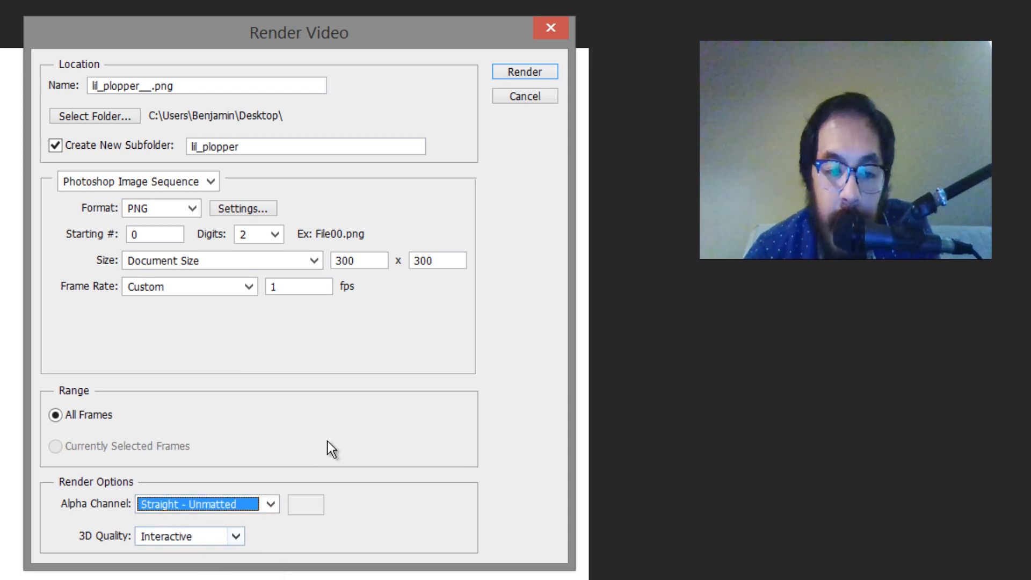
mouse_move(498, 259)
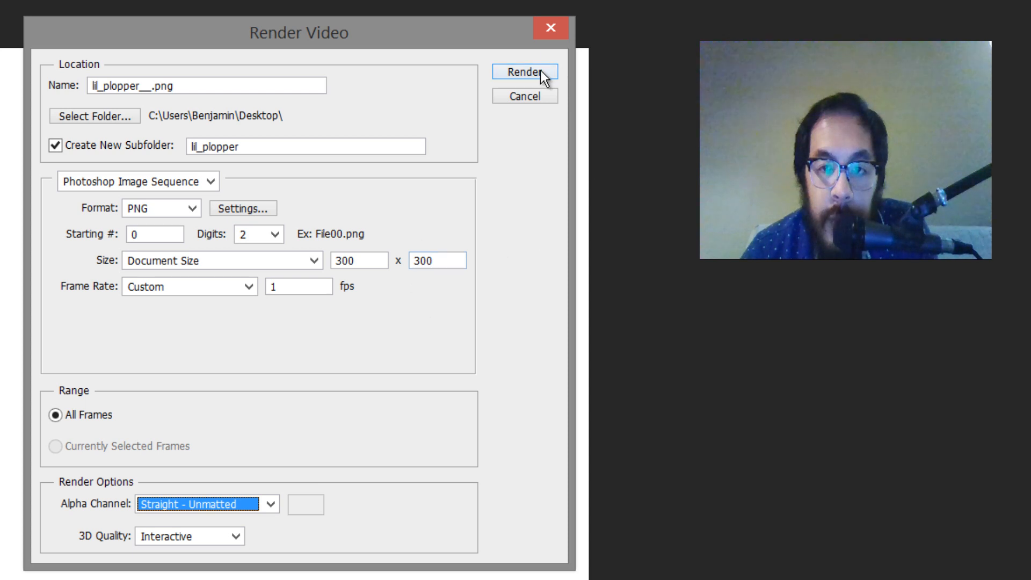
left_click(524, 72)
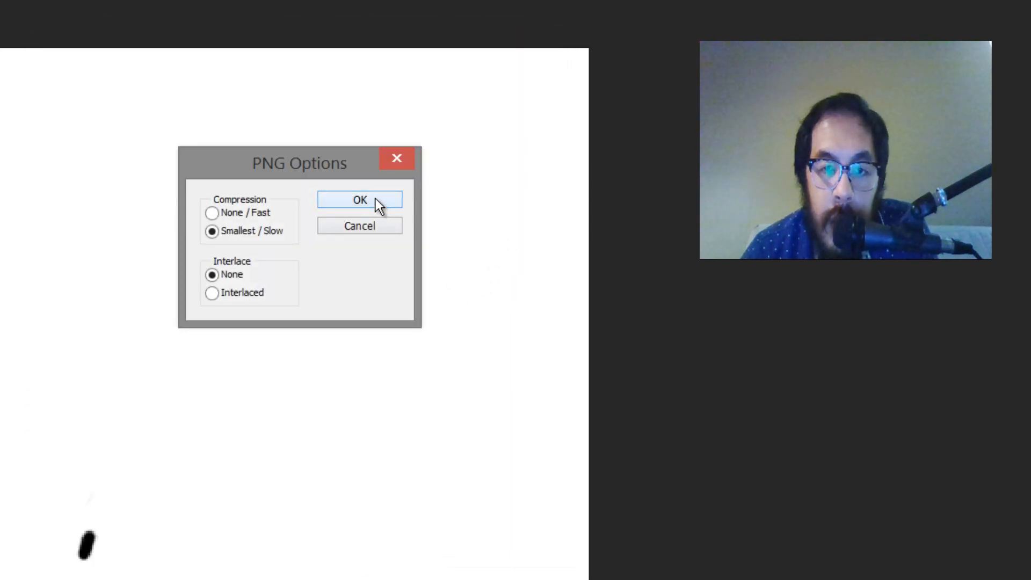
Step: Choose None / Fast PNG compression and render the sixteen frames
left_click(212, 213)
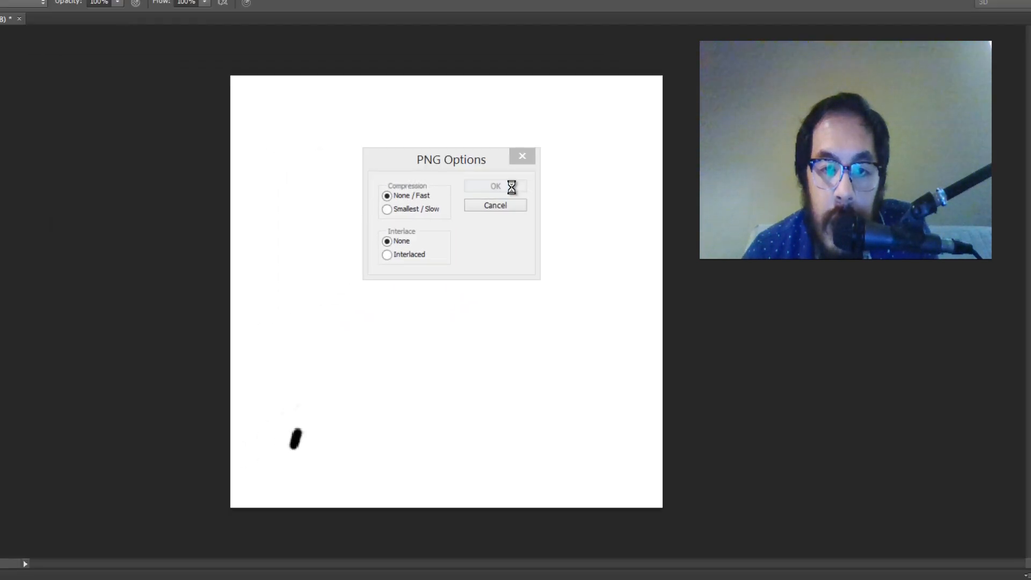
left_click(495, 186)
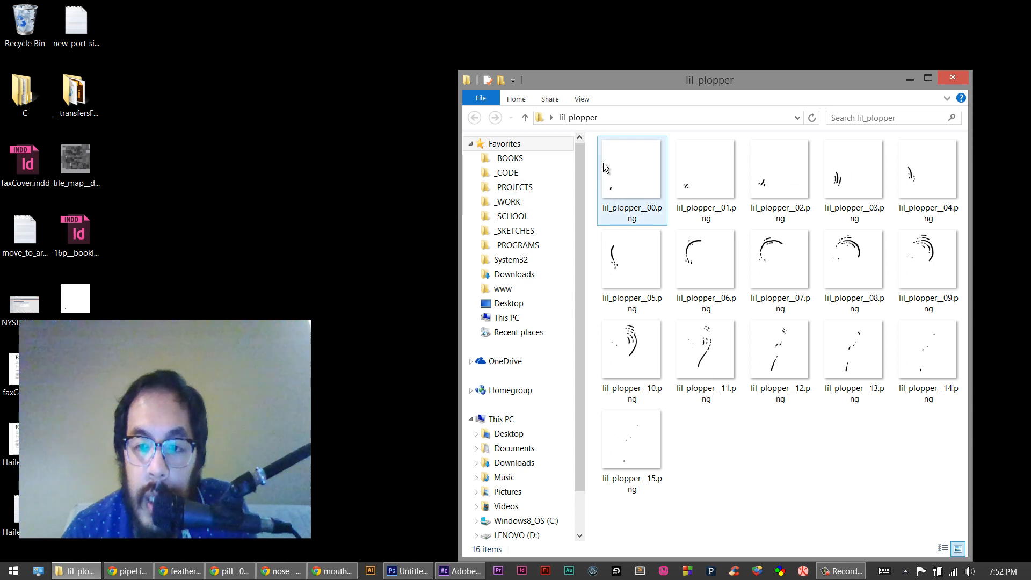
Step: Inspect the first rendered PNG frame, then switch over to After Effects
left_click(854, 167)
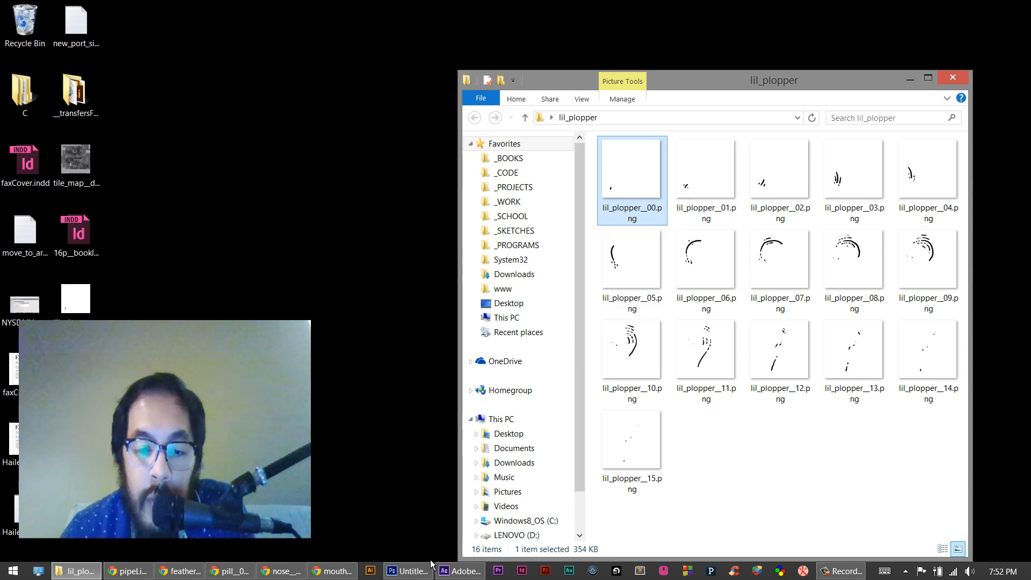
left_click(461, 571)
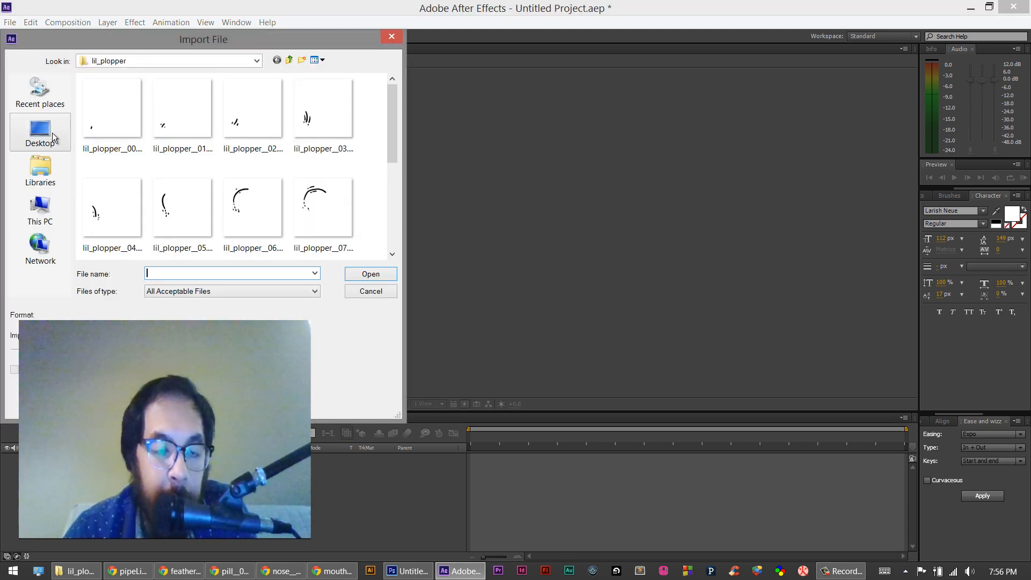
Step: Import lil_plopper__00.png and its siblings as one PNG sequence
left_click(112, 106)
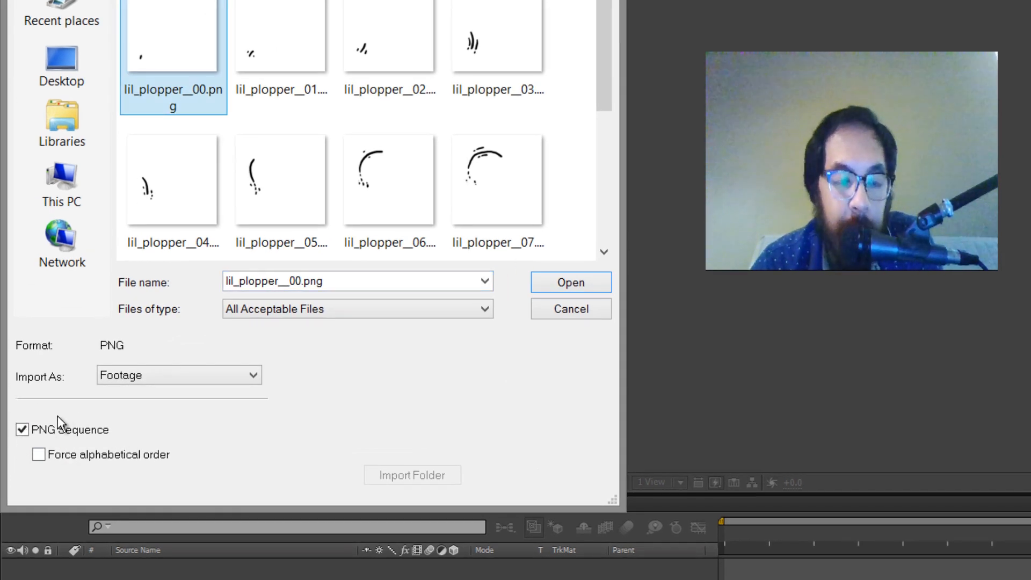
left_click(569, 283)
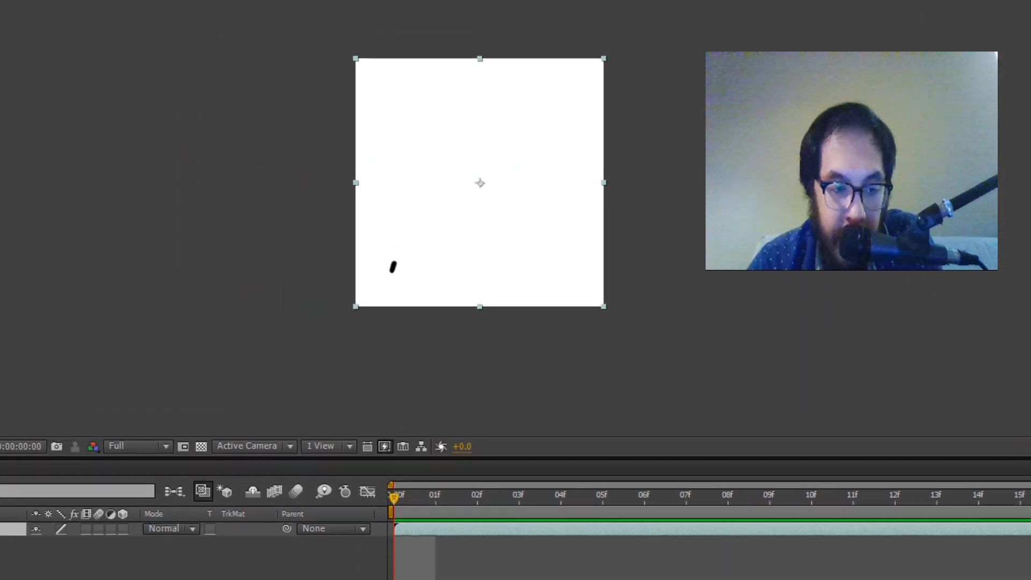
Step: Interpret the lil_plopper footage at 15 frames per second, looping 10 times
right_click(72, 108)
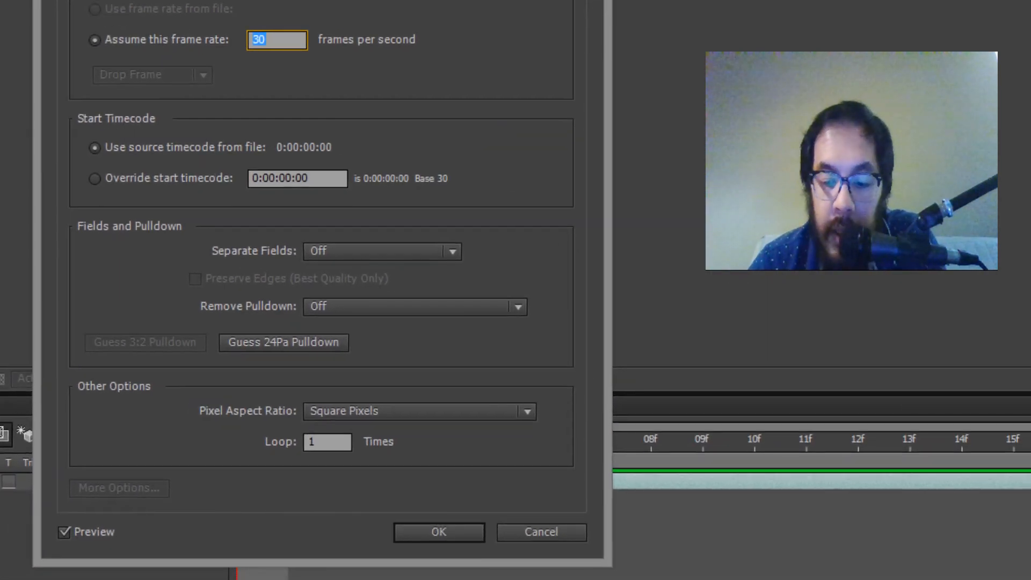
type("15")
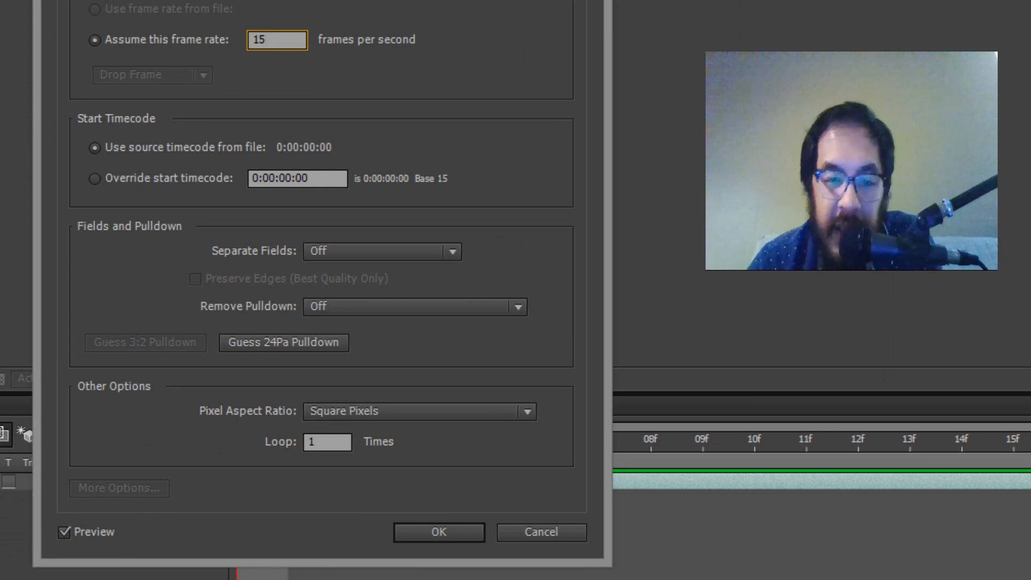
left_click(327, 442)
type("0")
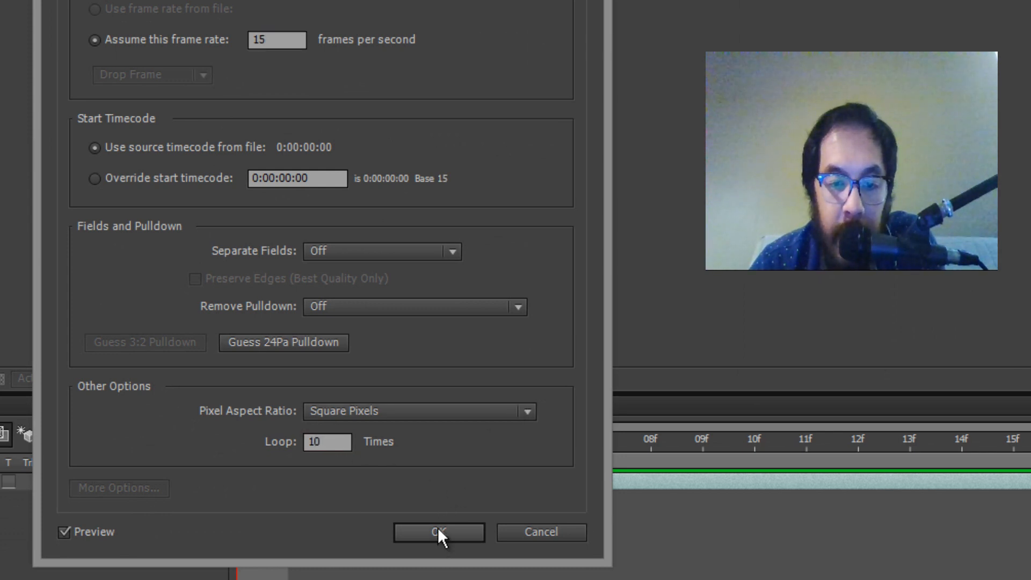
left_click(438, 531)
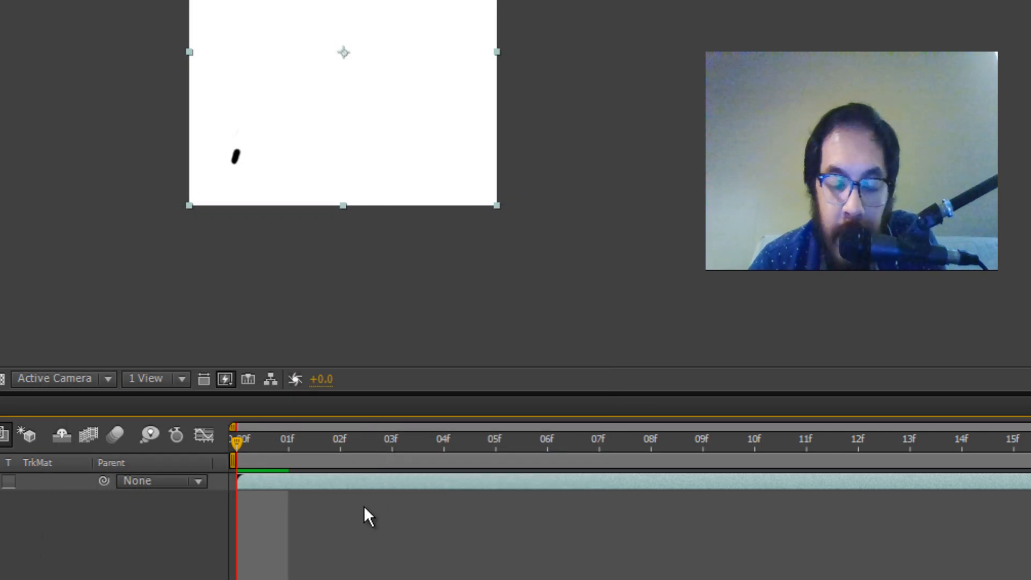
Step: Lengthen the composition to two minutes and select the looped footage layer
key("ctrl+k")
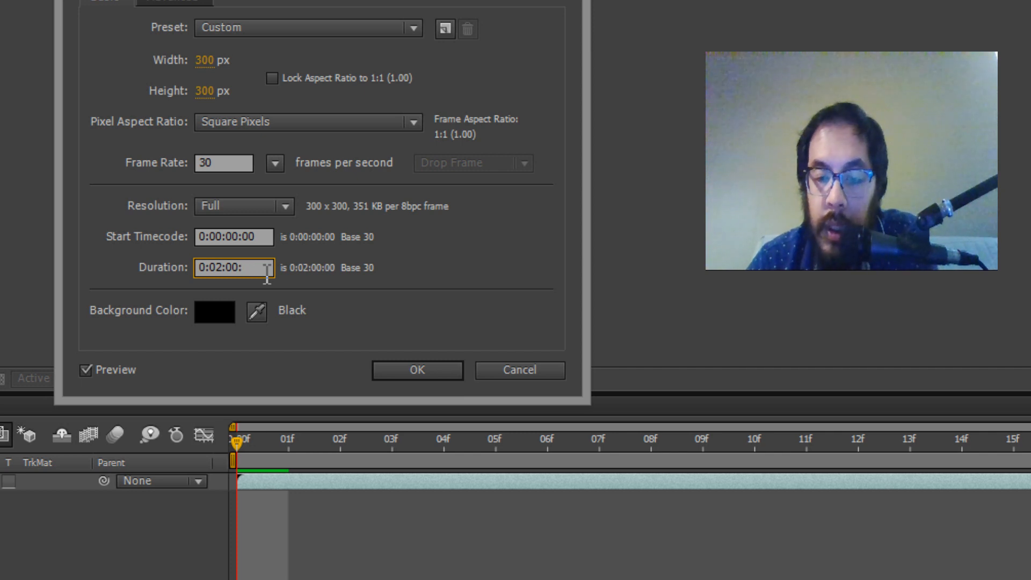
left_click(417, 370)
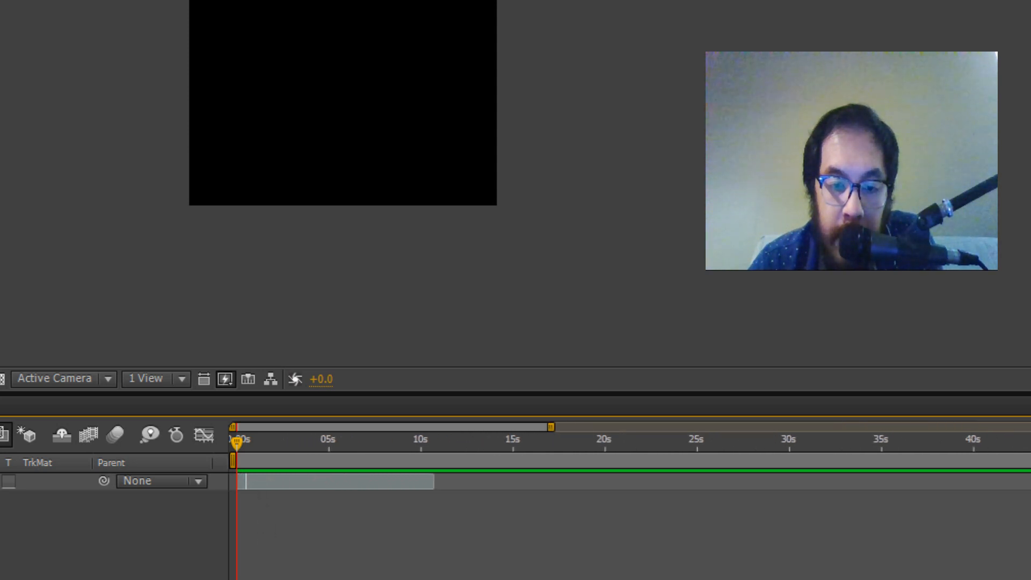
left_click(339, 481)
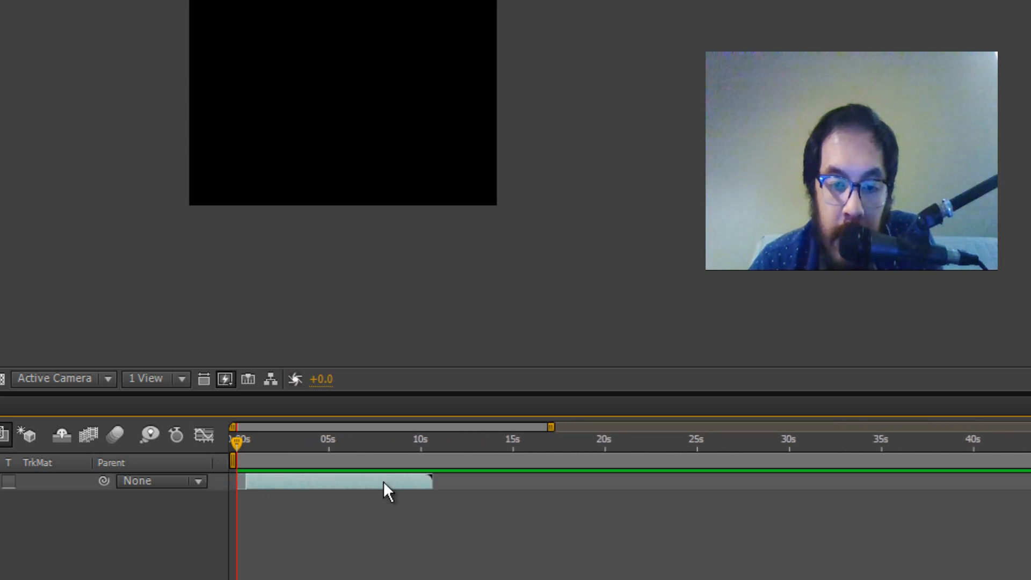